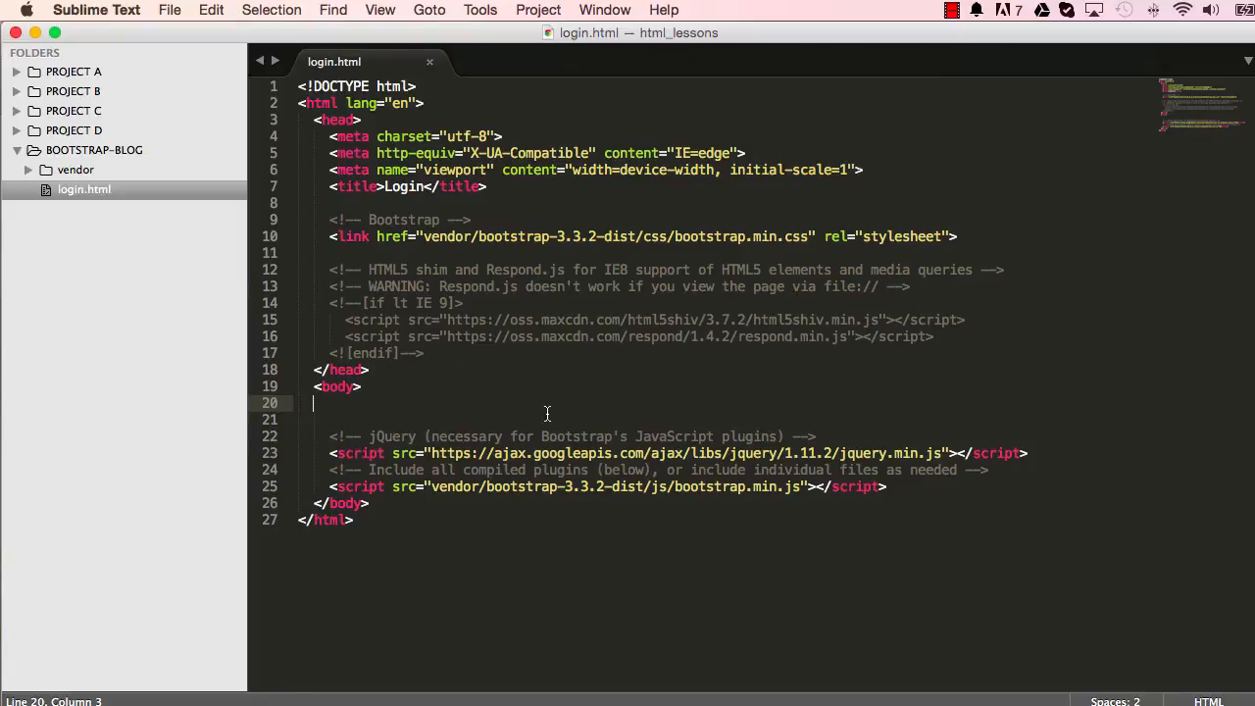
mouse_move(383, 407)
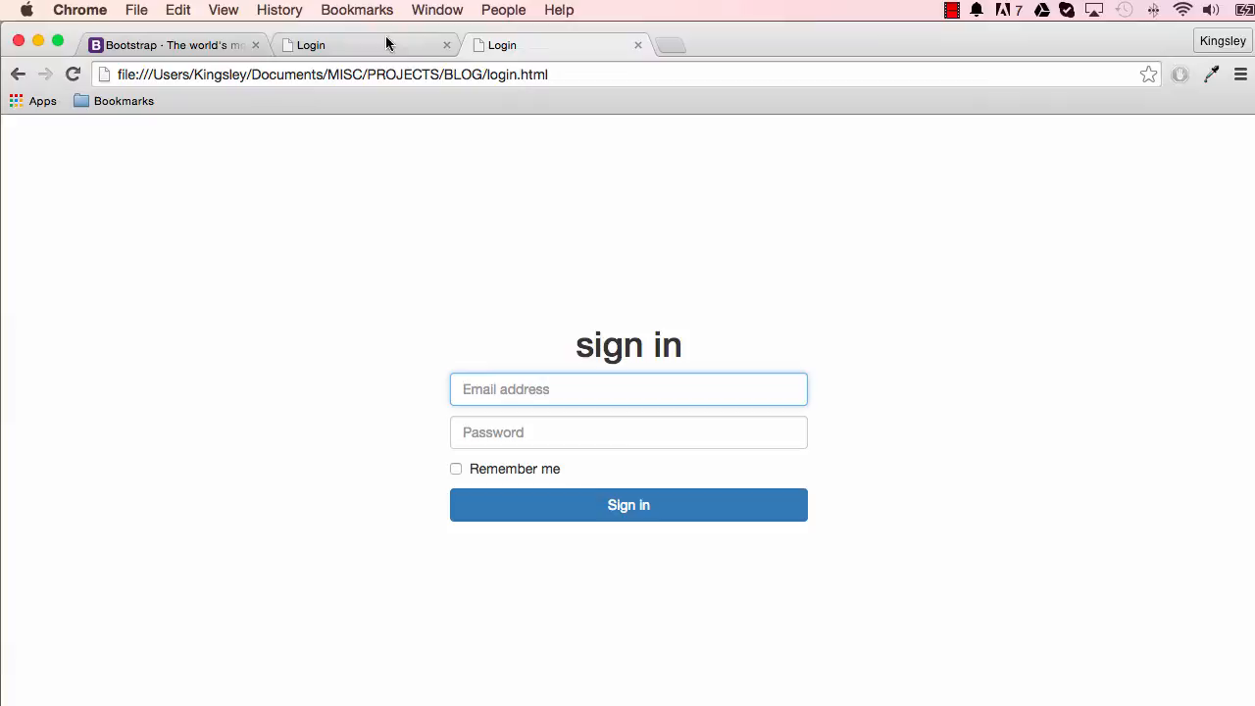
Check the blank preview, then nest a form with a 'sign in' h1 and empty p in div.container
click(363, 45)
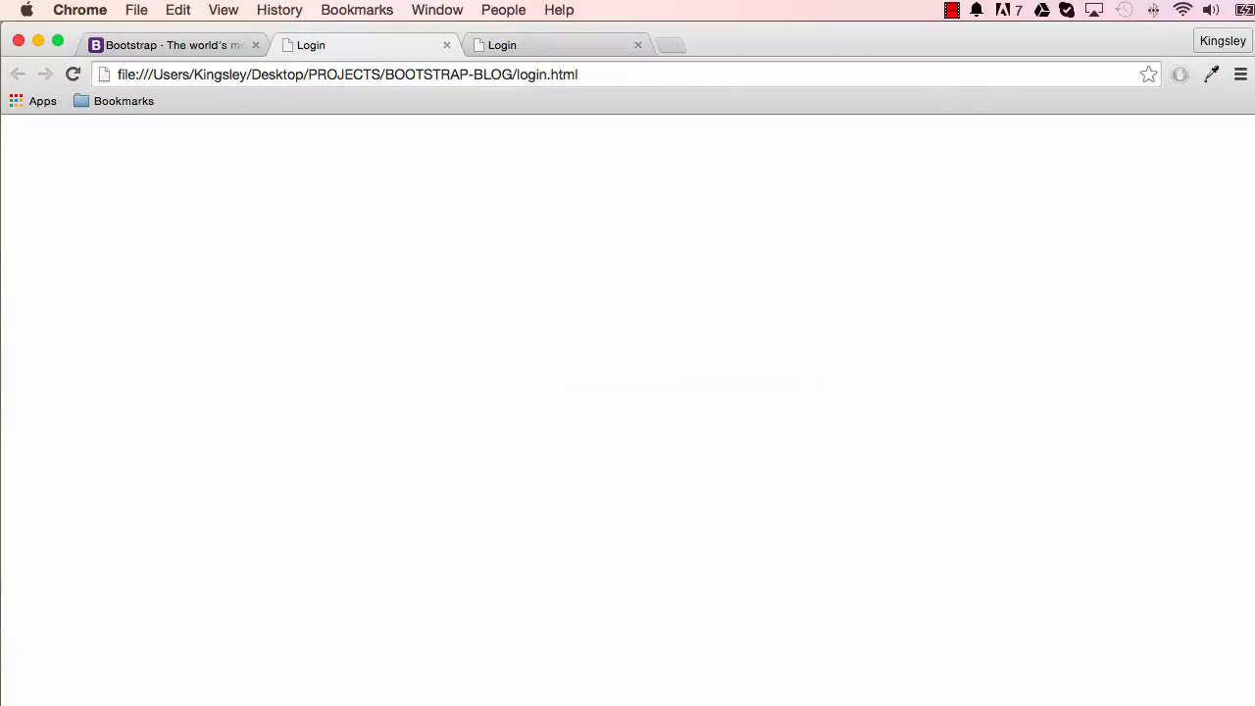
key(cmd+tab)
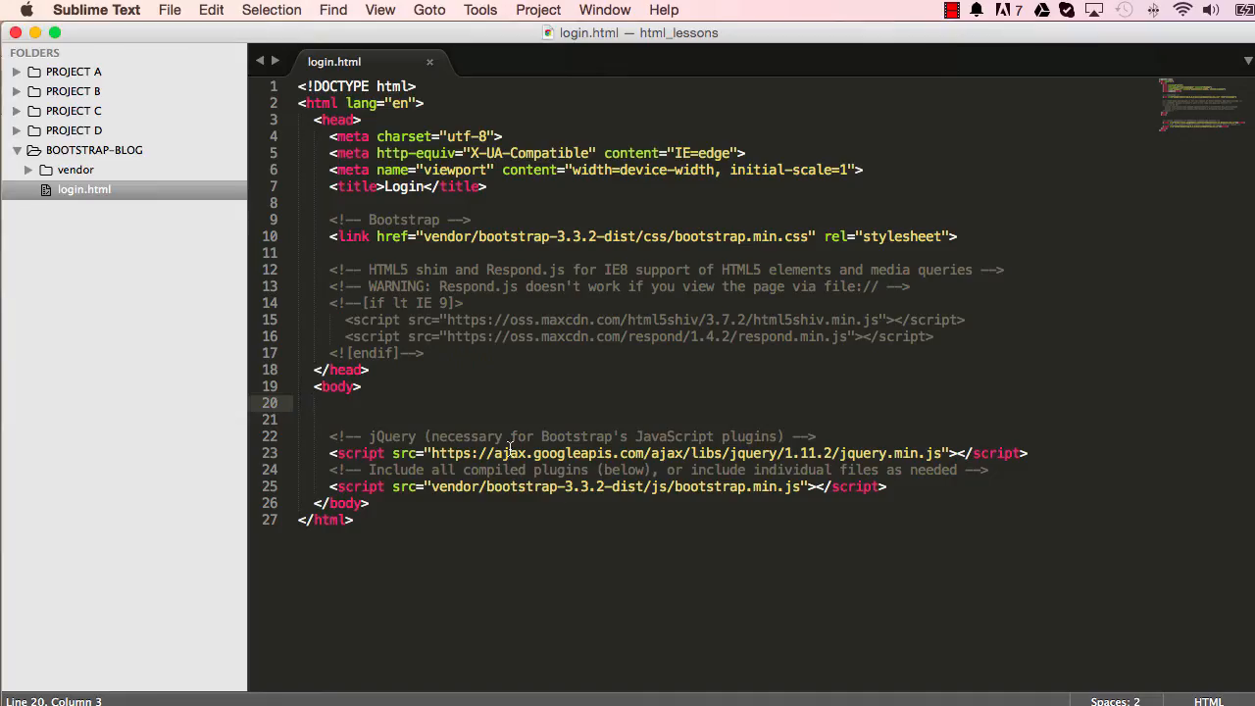
key(enter)
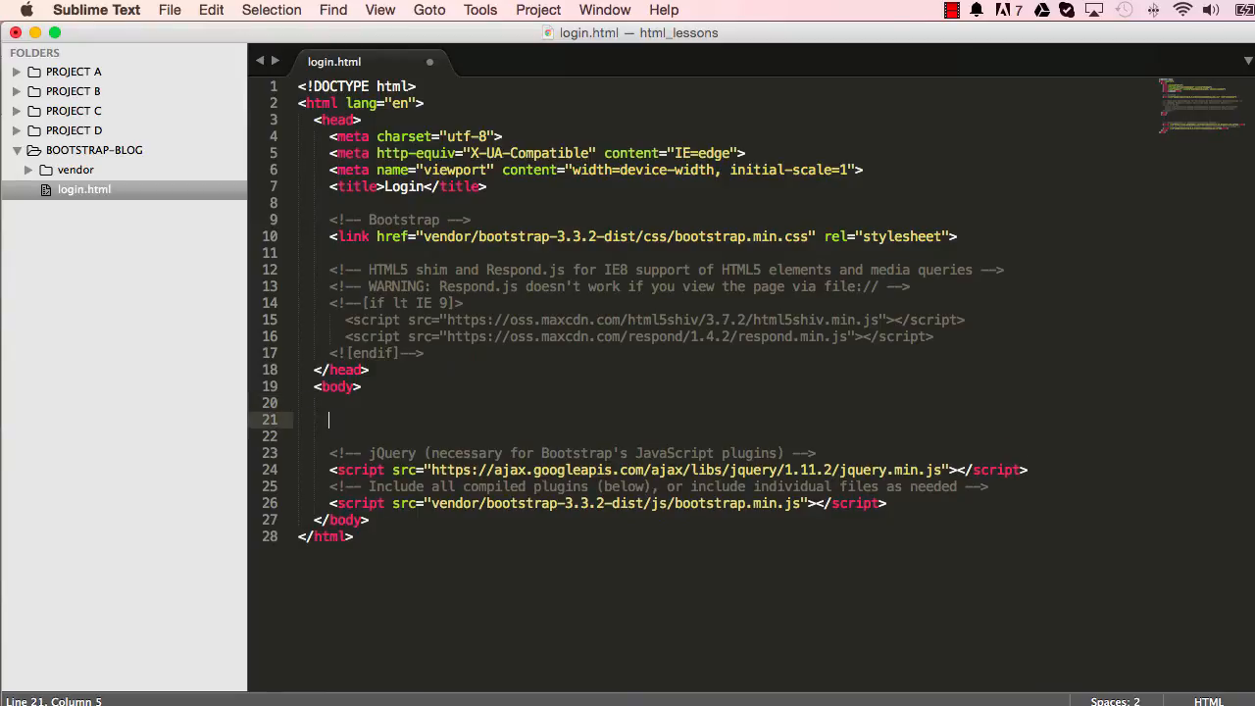
text(<div></div>)
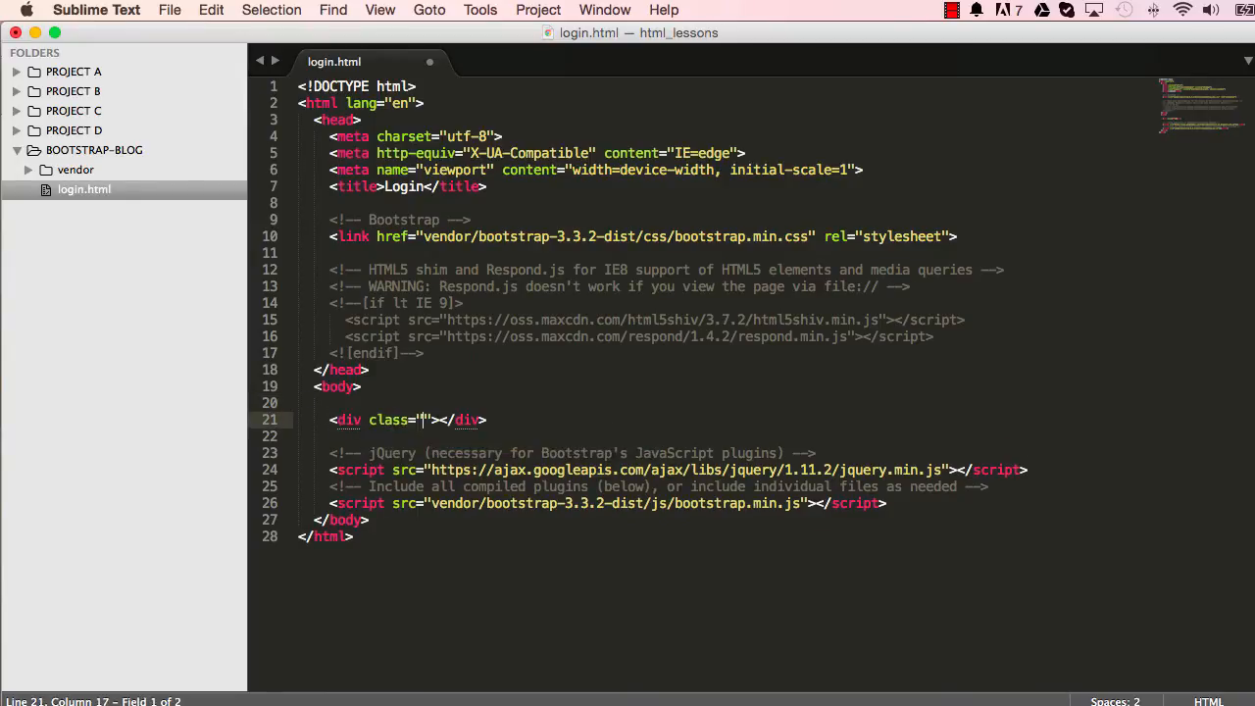
text(container)
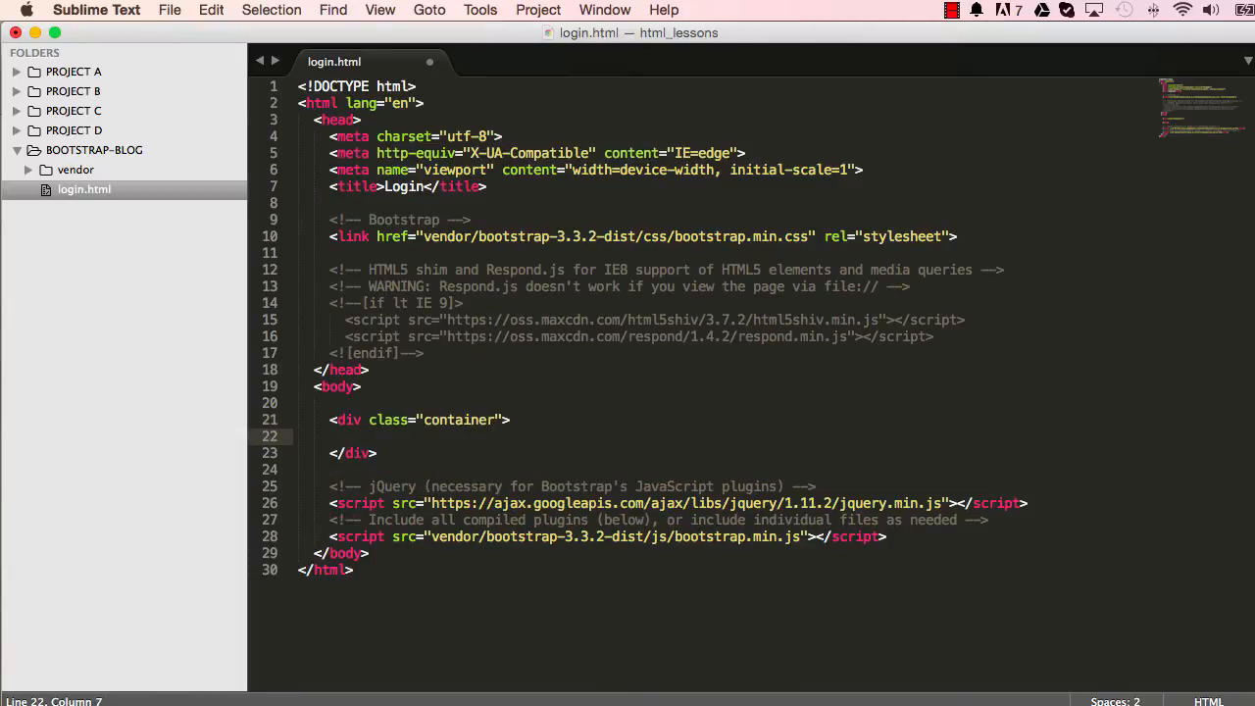
text(<form></form>)
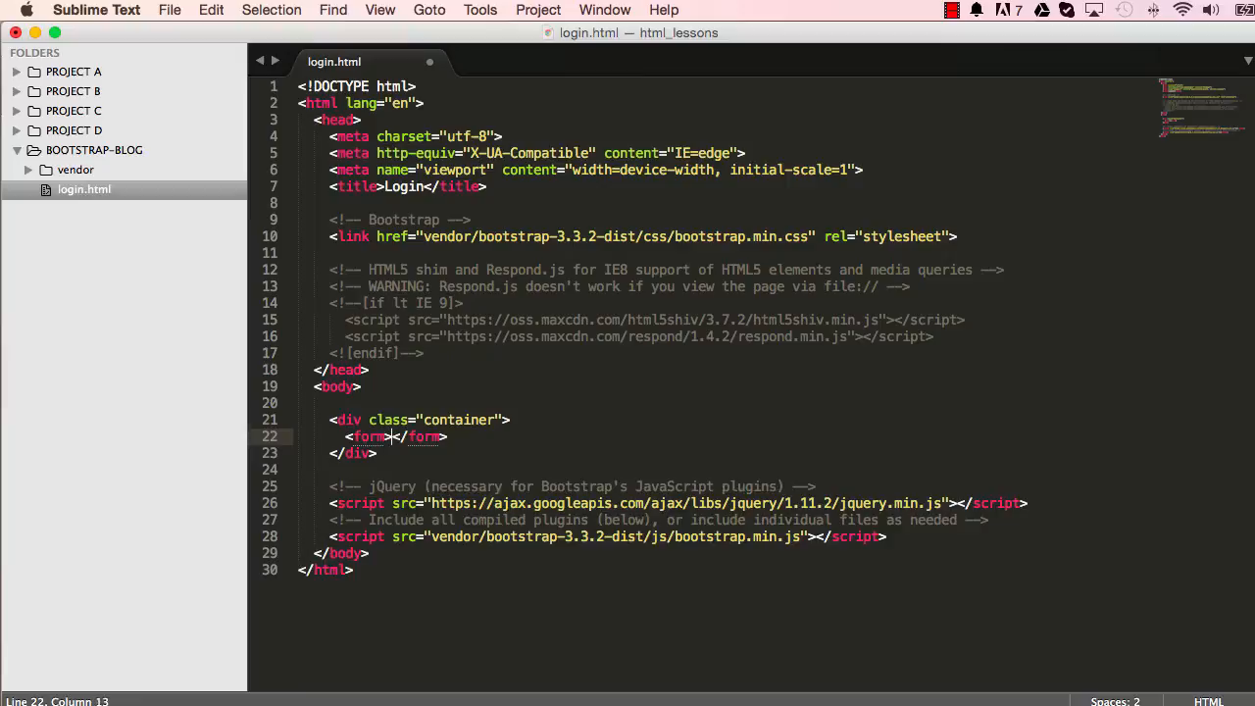
key(enter)
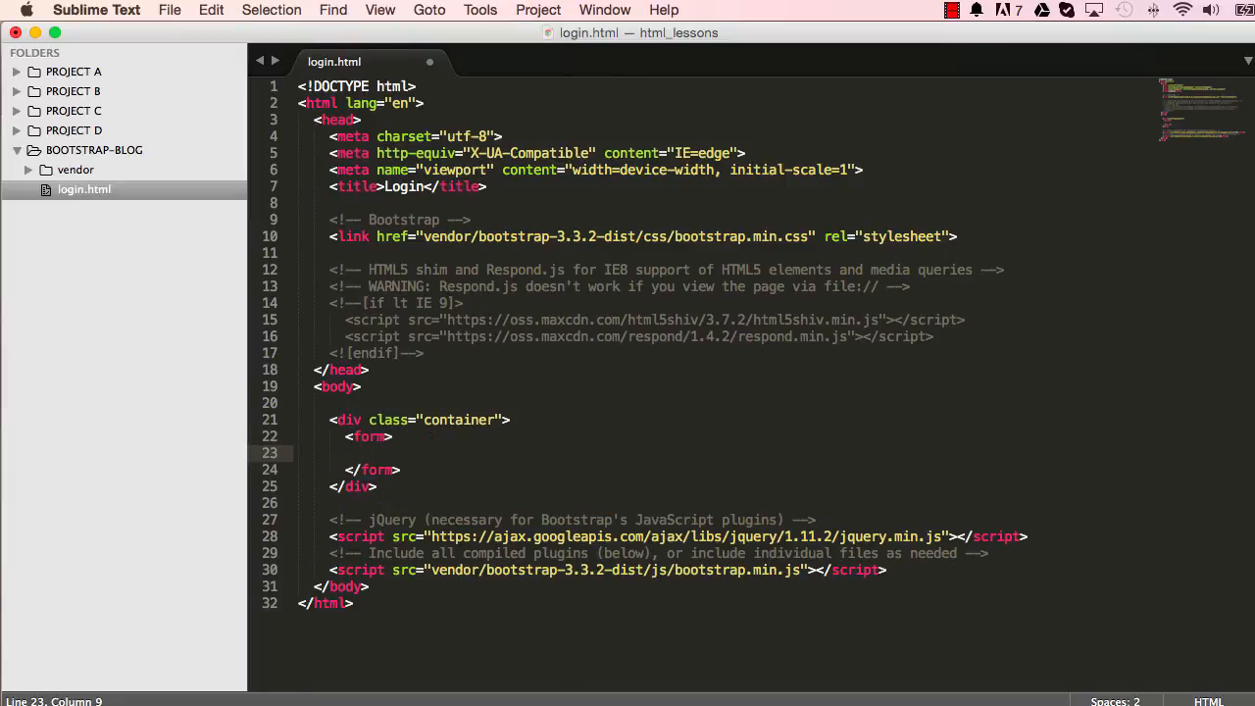
text(h1>sign in</h1>)
text(<p>)
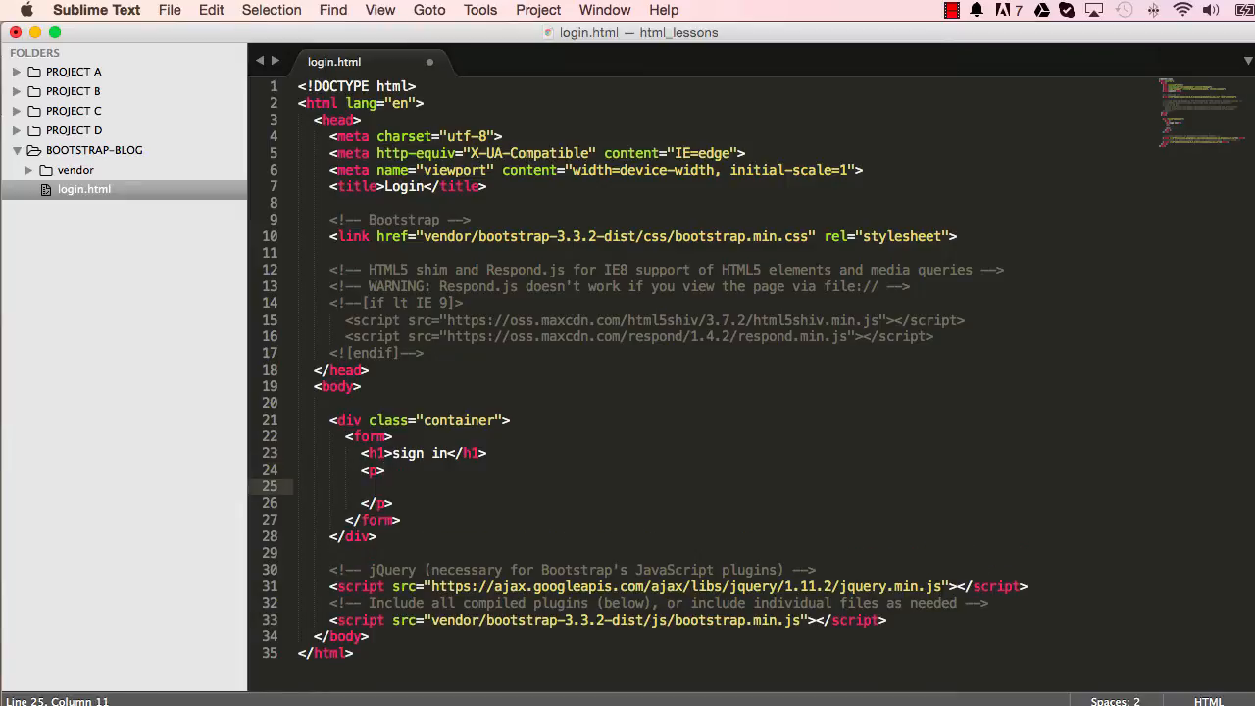
Add an 'Email address' label inside the paragraph
text(label></label>)
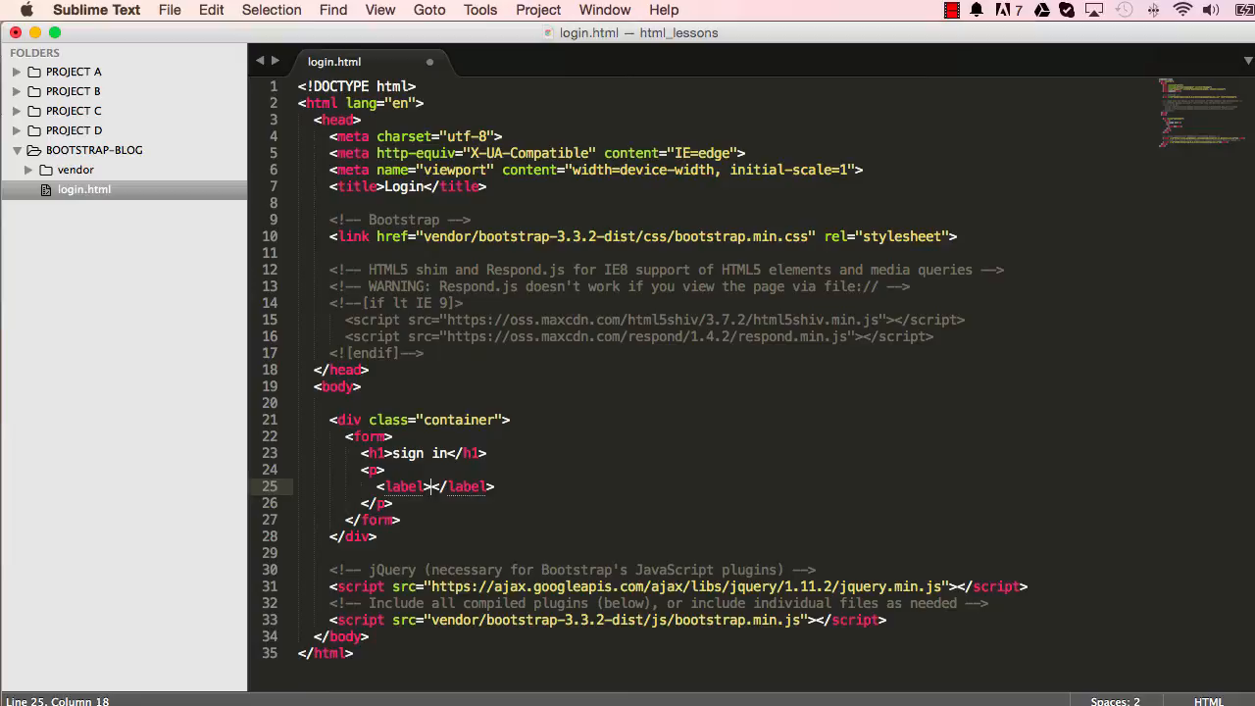
text(Email addre)
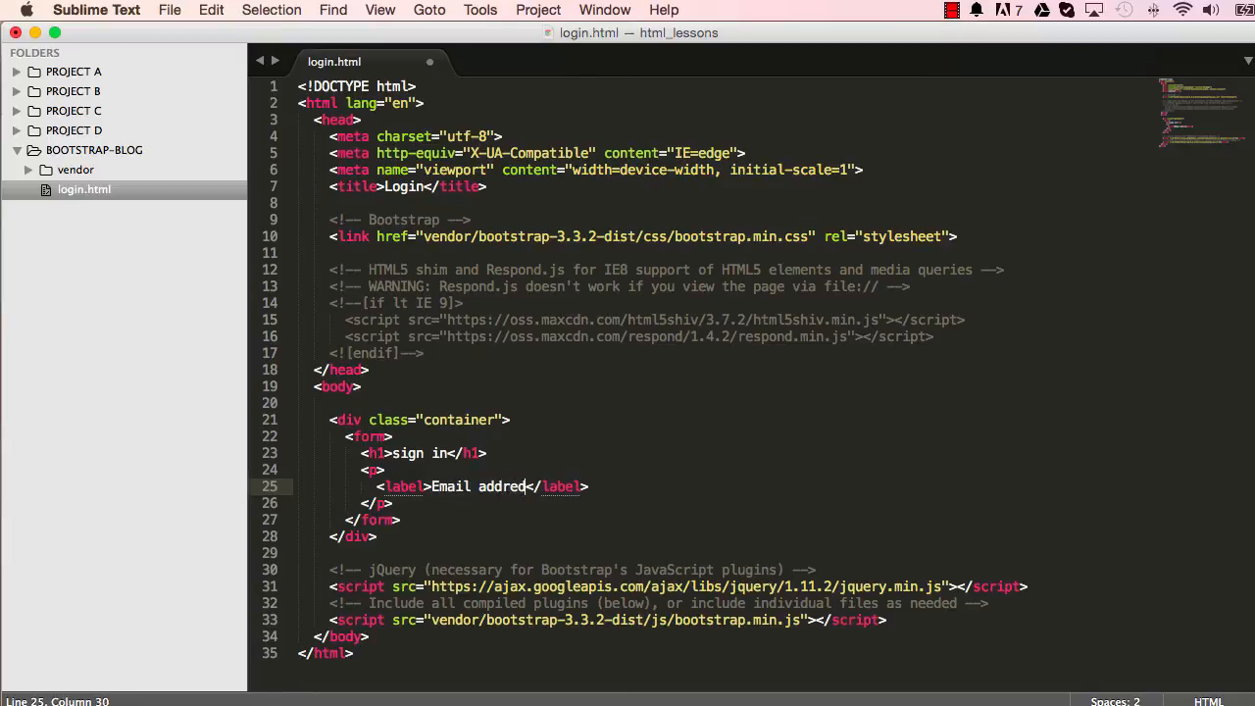
text(s)
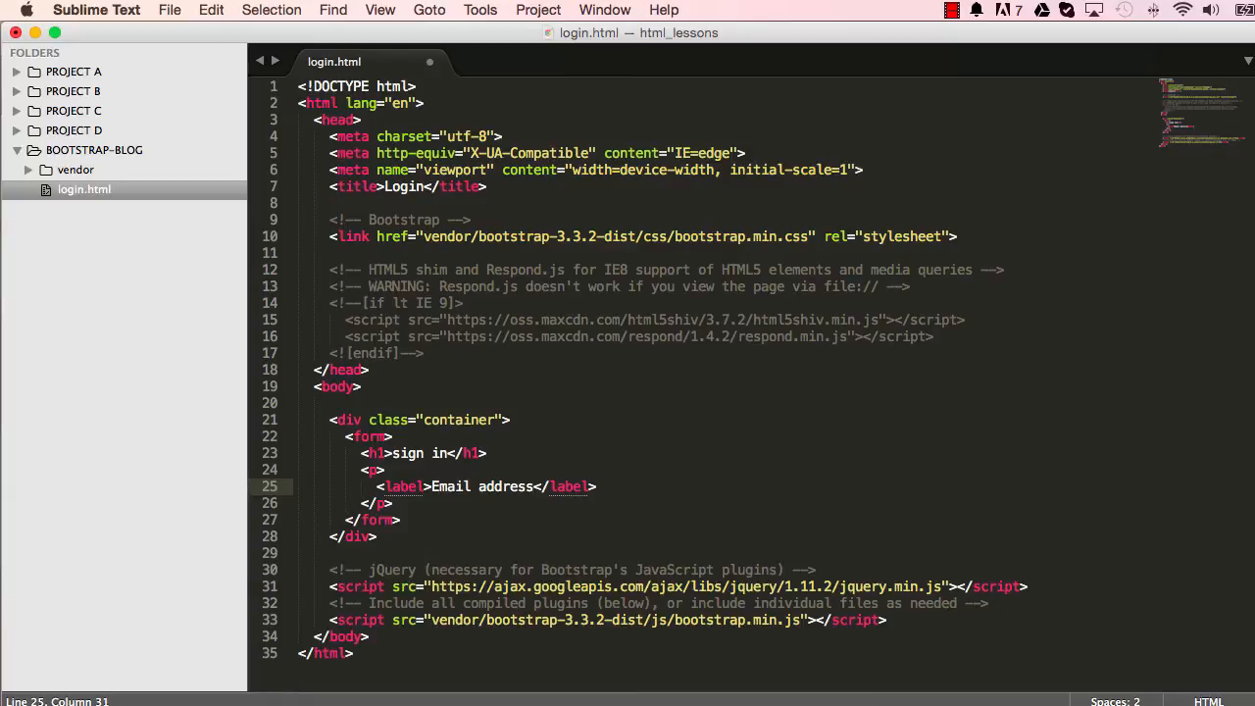
click(595, 486)
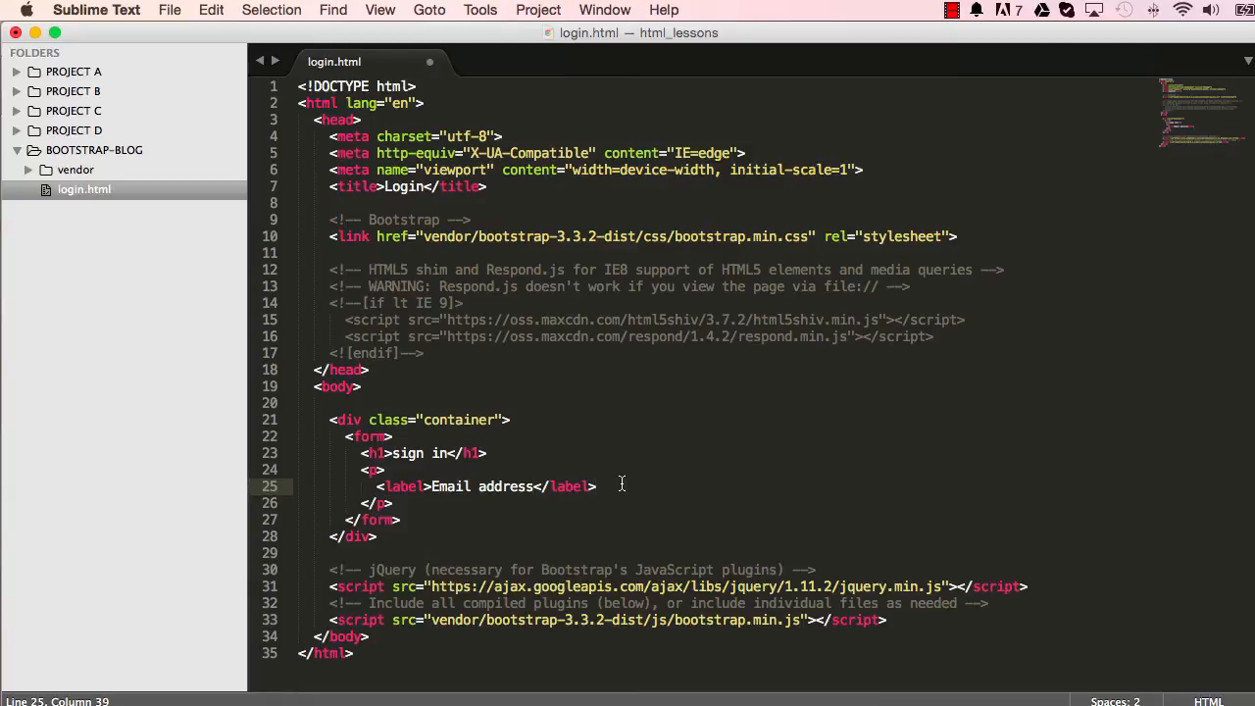
Add a required, autofocused email input with an 'Email address' placeholder, and save
text(<input type="">)
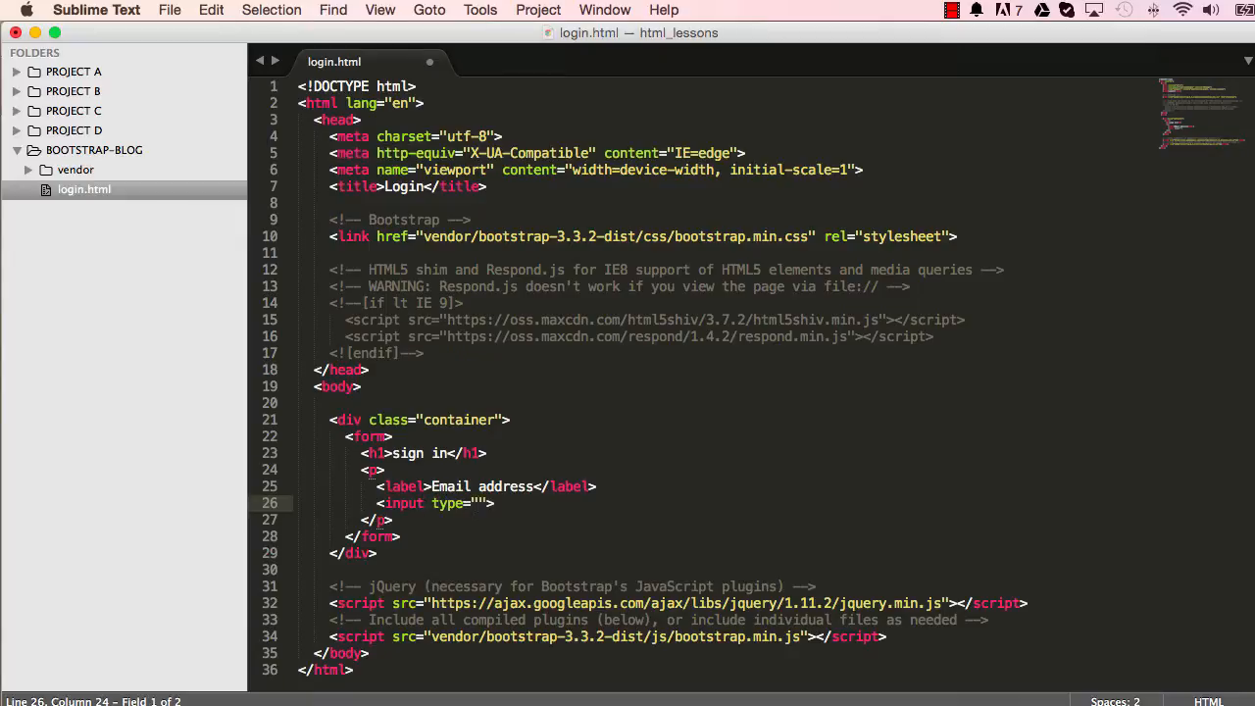
text(email)
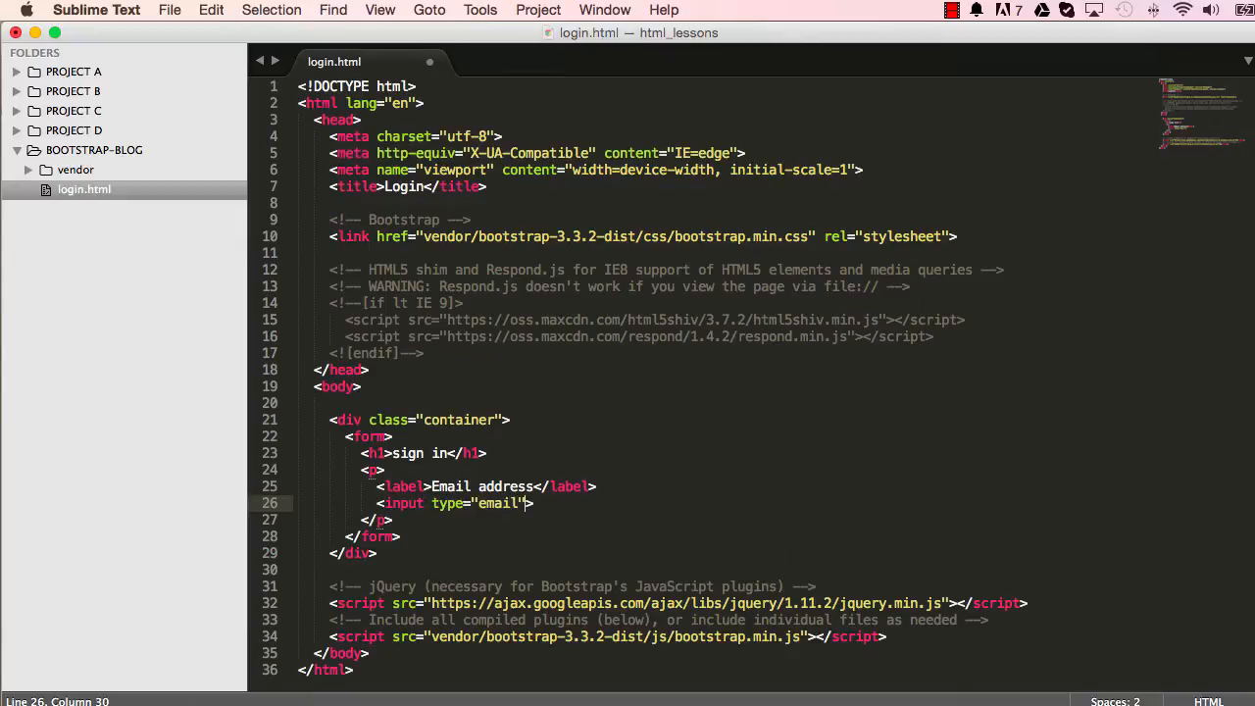
text(placeholder=)
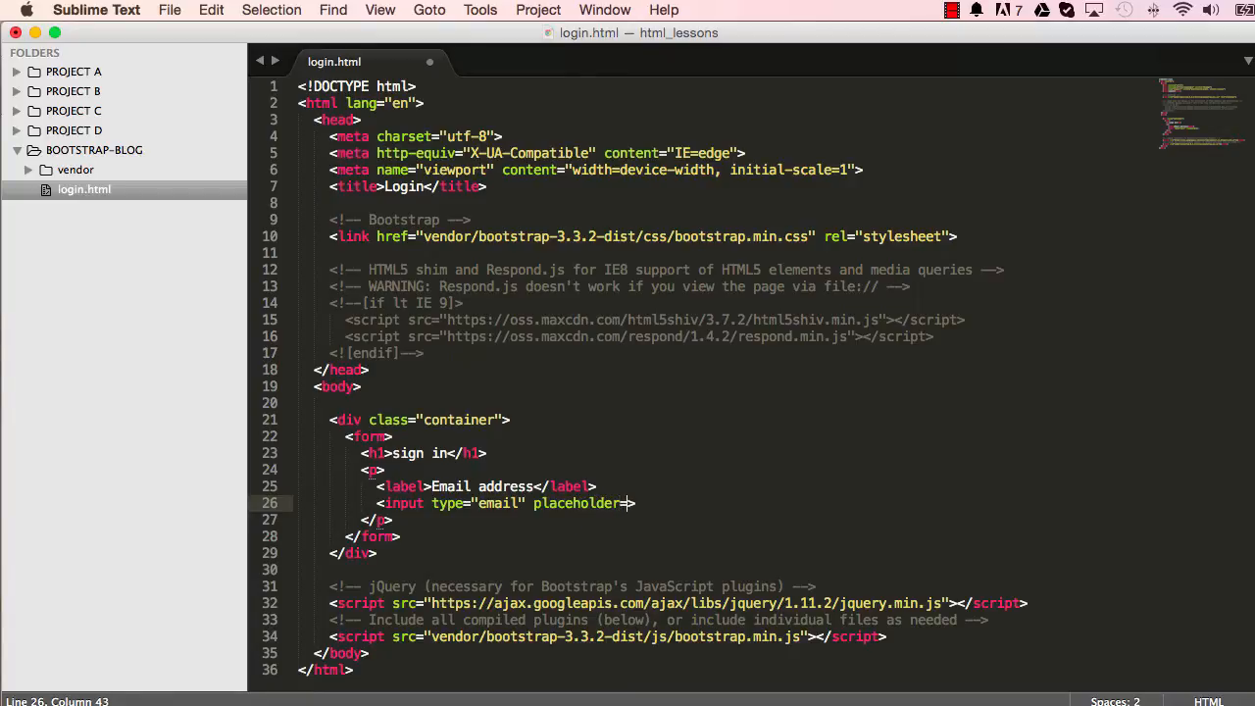
text(Email address" required aut)
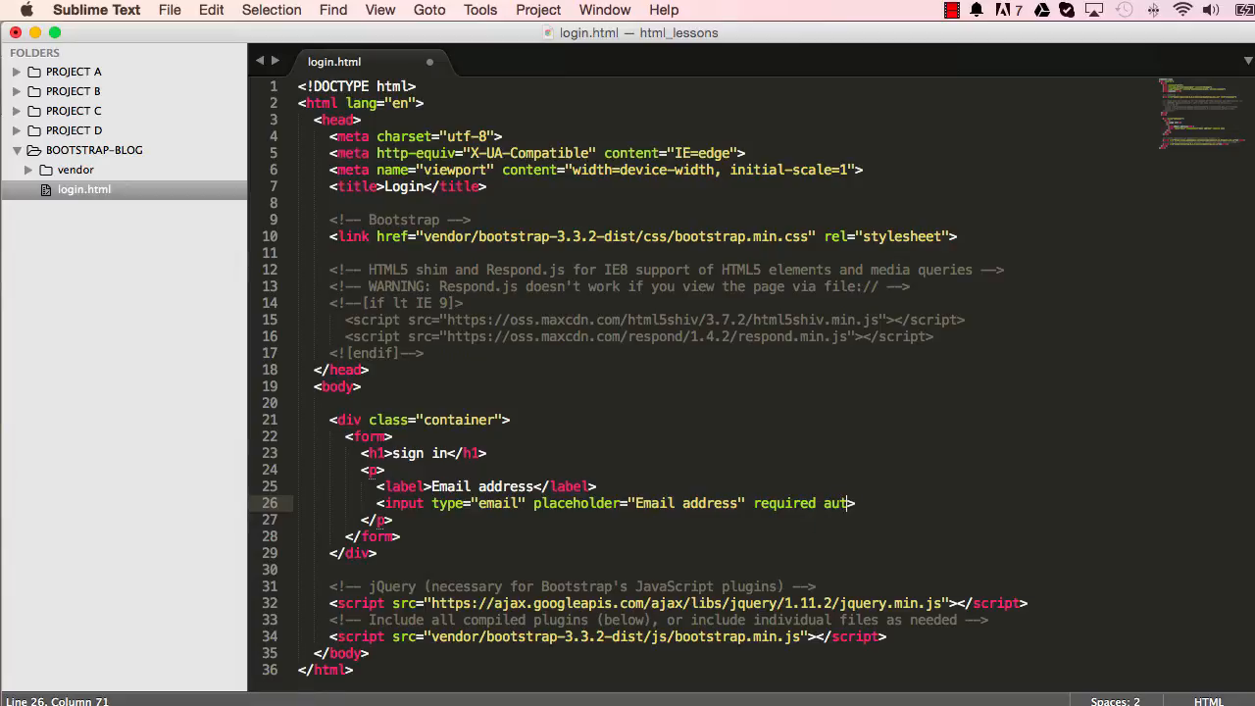
text(ofocus)
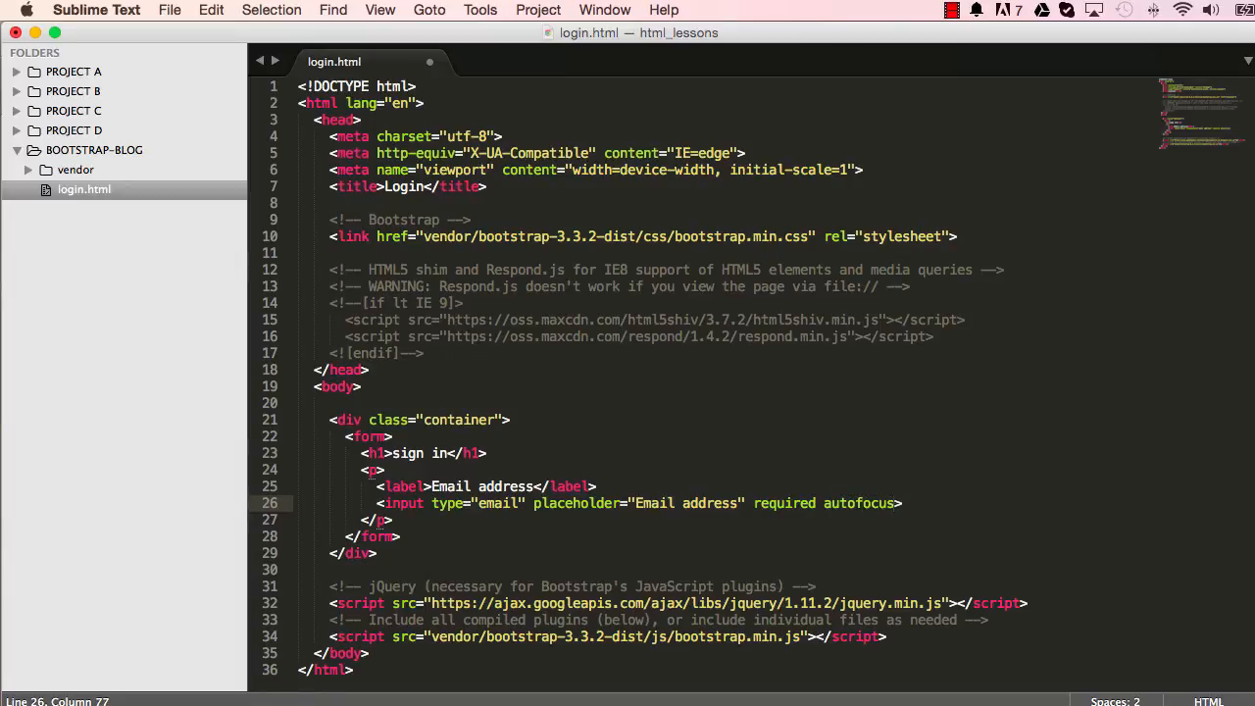
key(cmd+s)
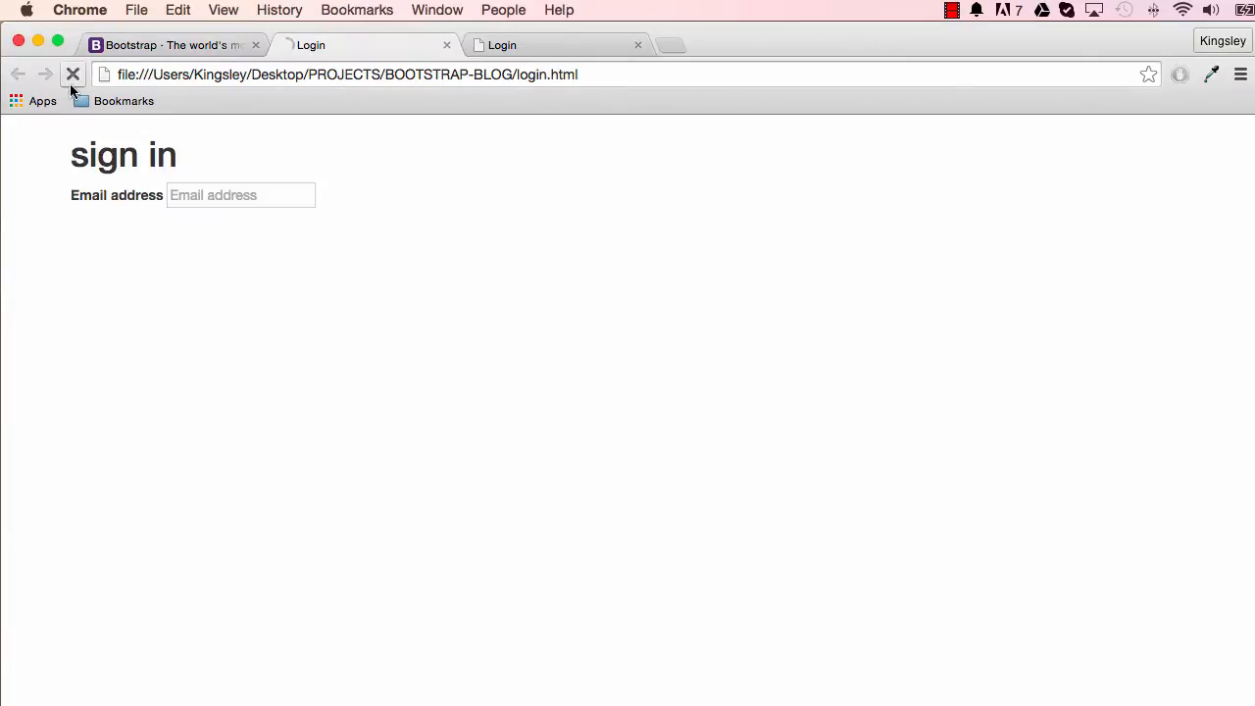
Reload login.html in Chrome to view the 'sign in' heading and email field
click(241, 195)
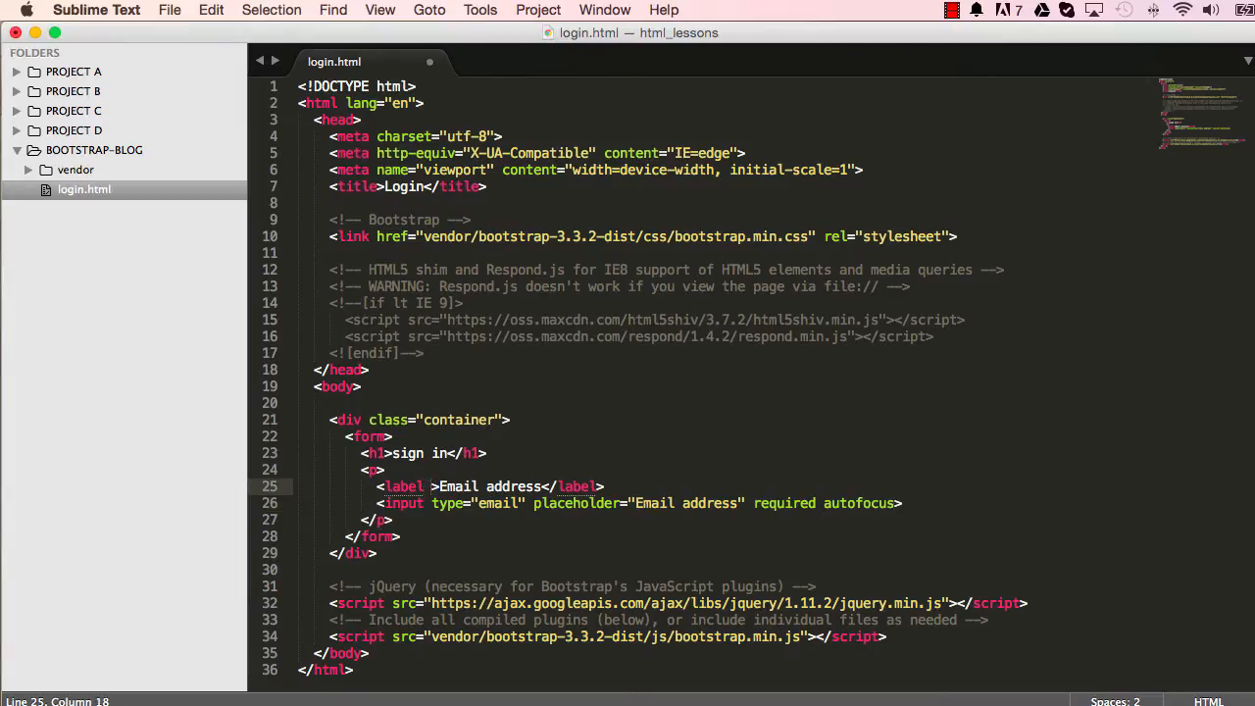
Give the label class 'sr-only' and the email input class 'form-control', then save
text(class="a")
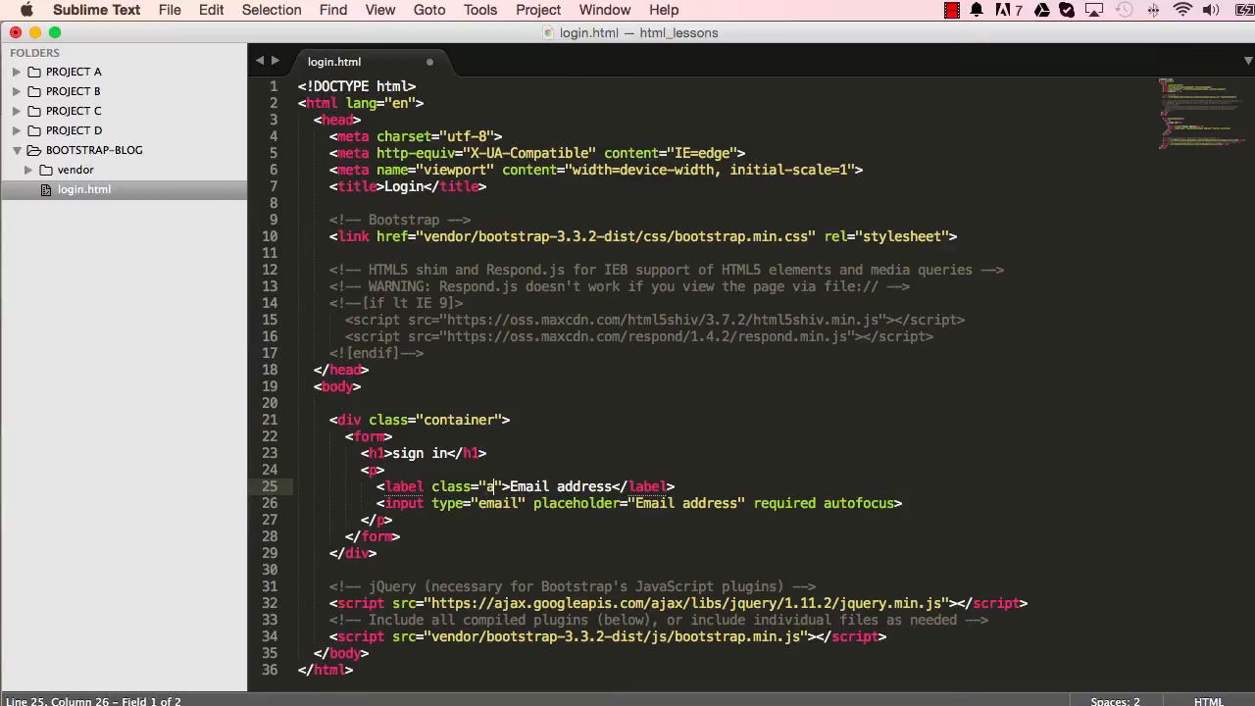
text(sr-only)
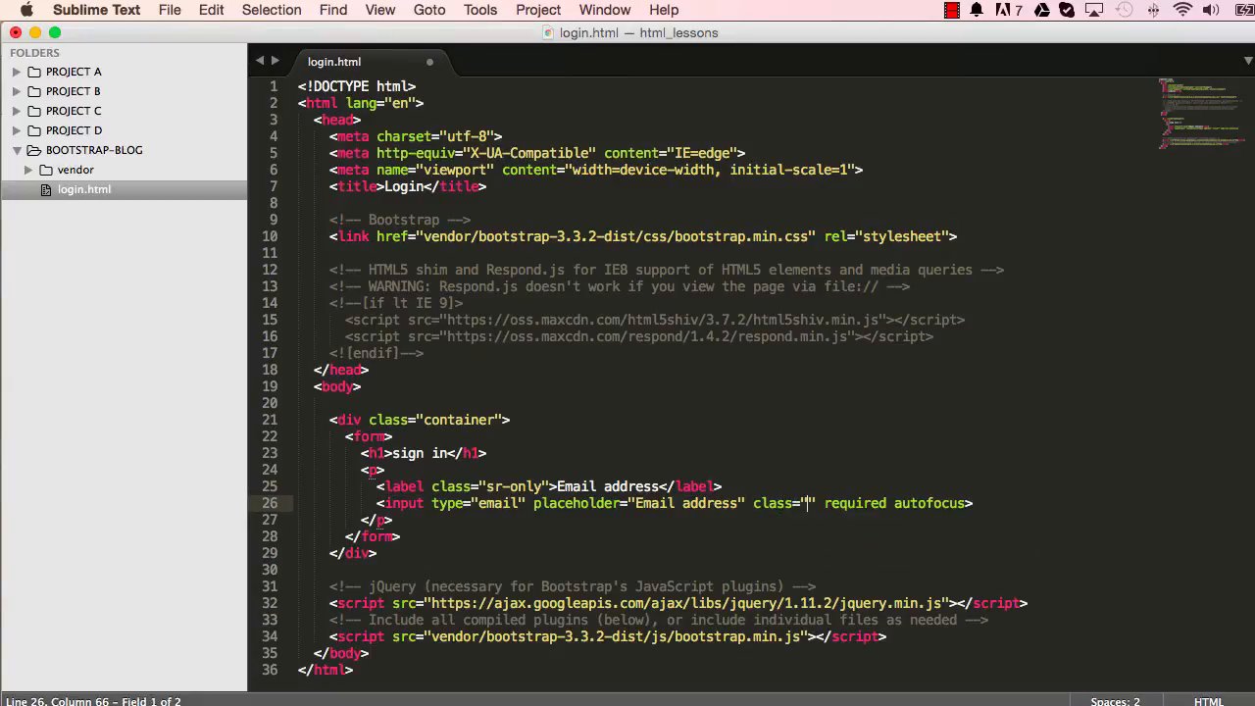
text(form-co)
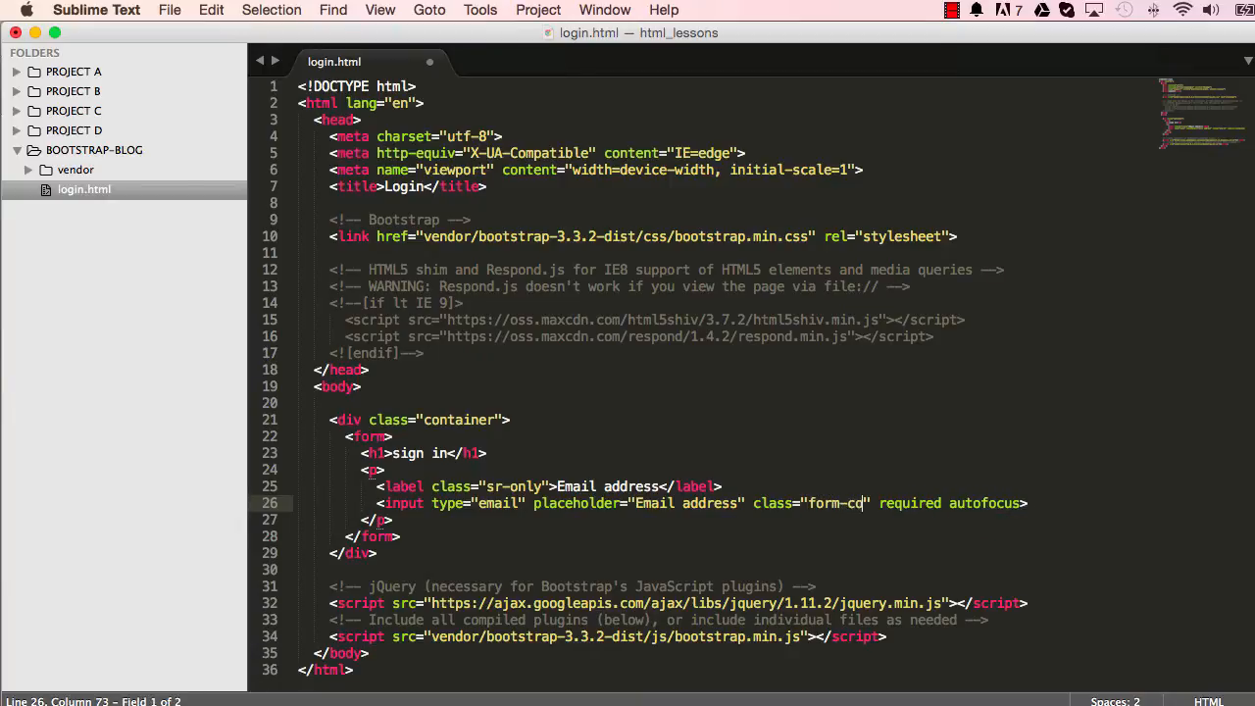
text(ntrol)
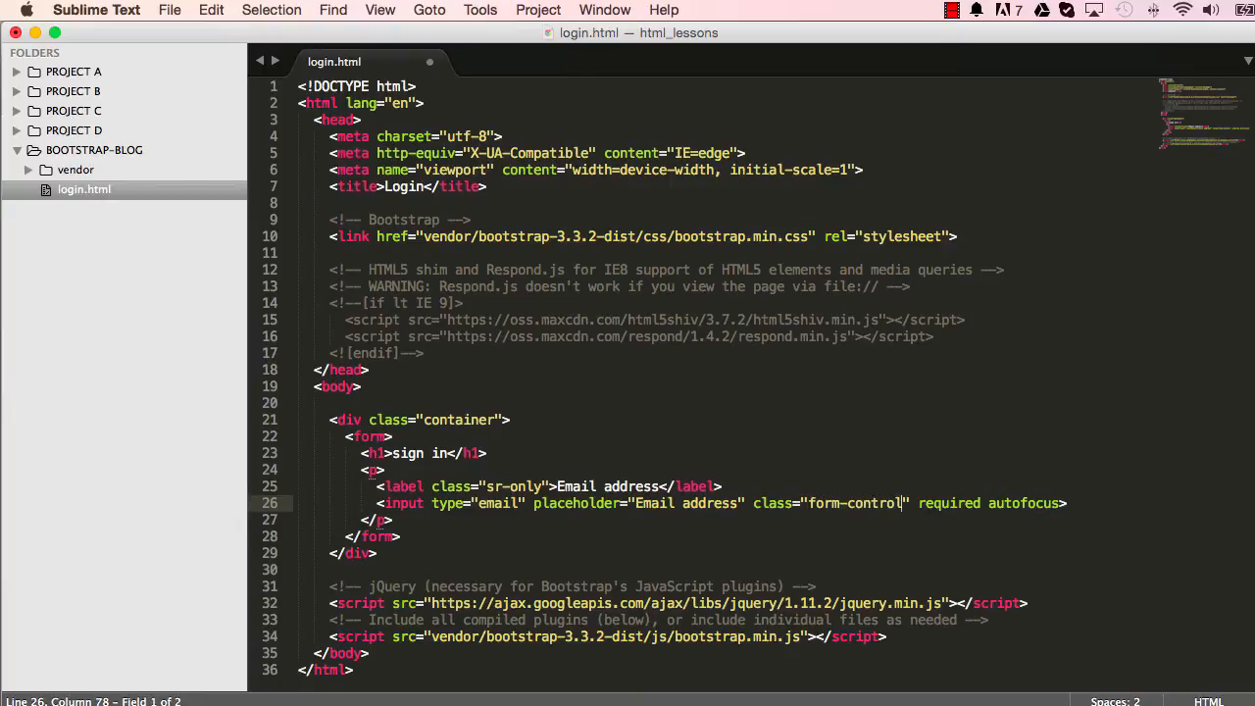
key(cmd+s)
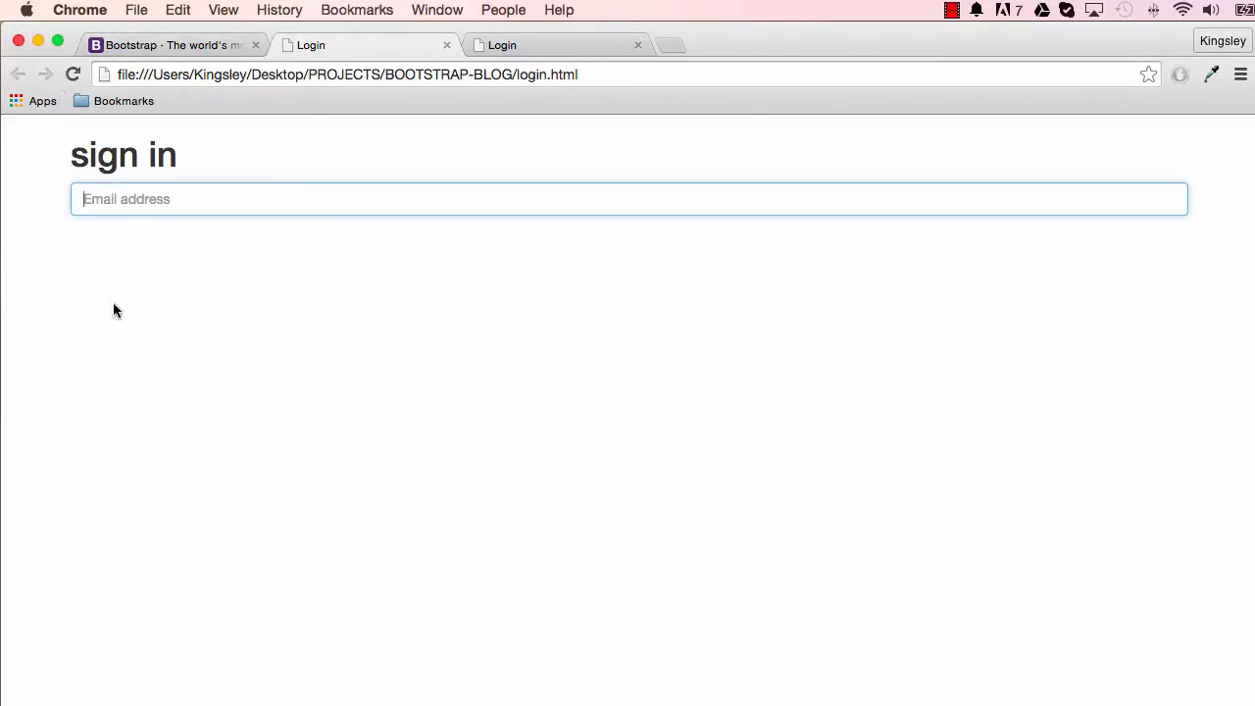
mouse_move(284, 229)
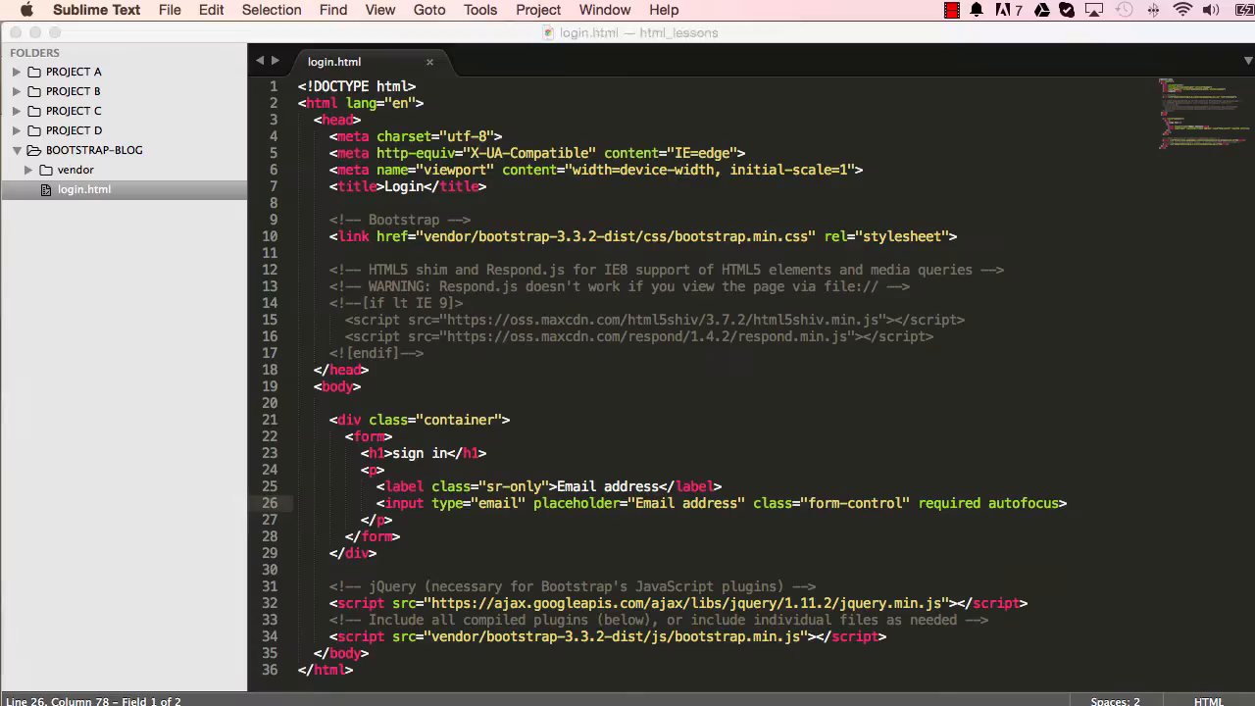
Duplicate the email paragraph block below itself
drag(378, 485, 393, 519)
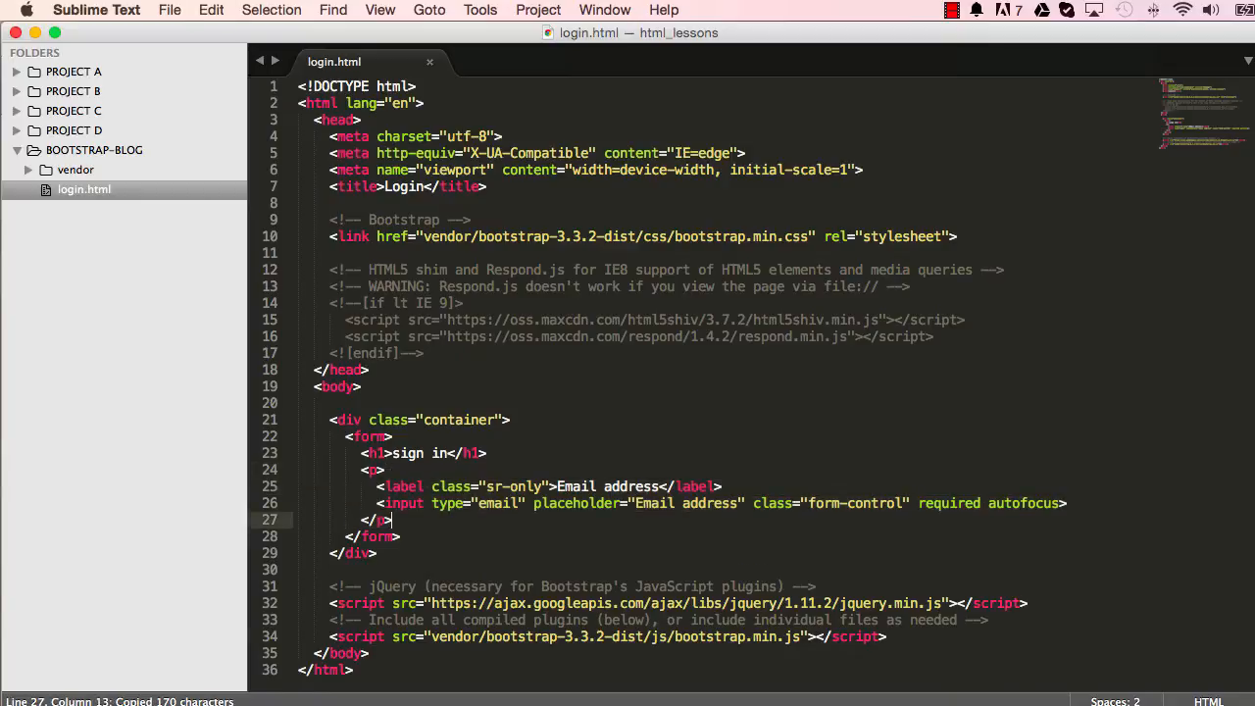
key(cmd+v)
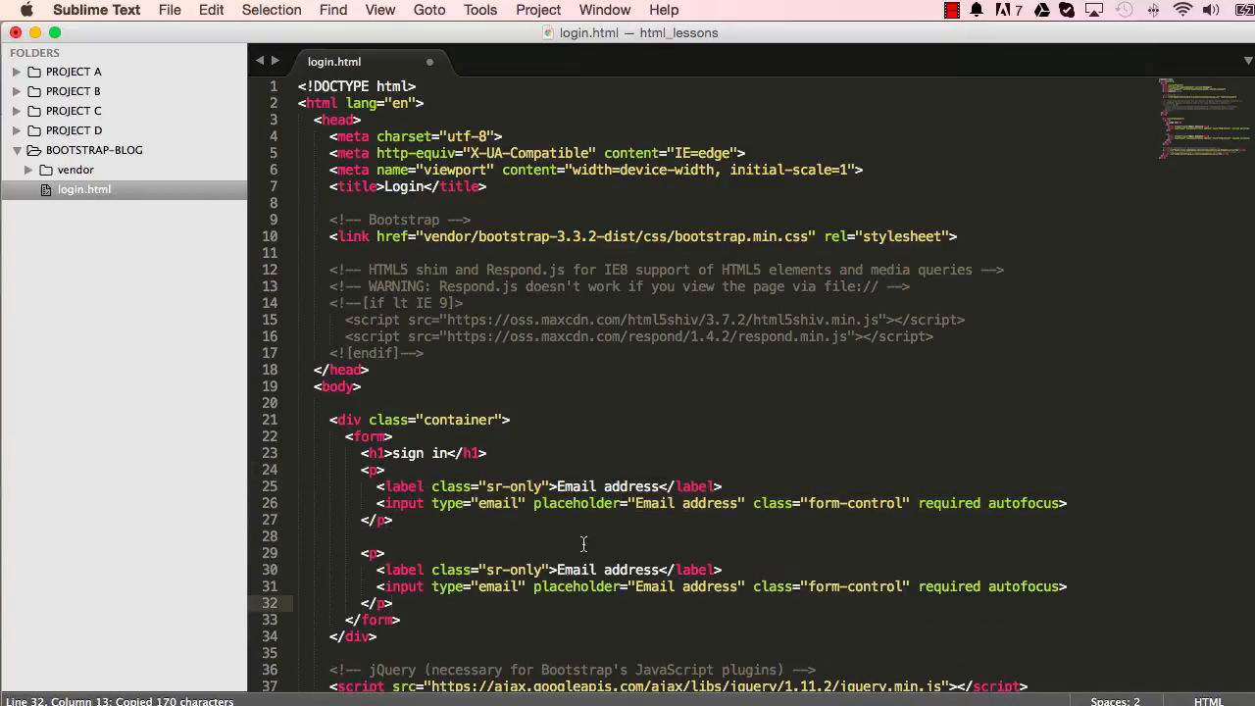
scroll(down, 3)
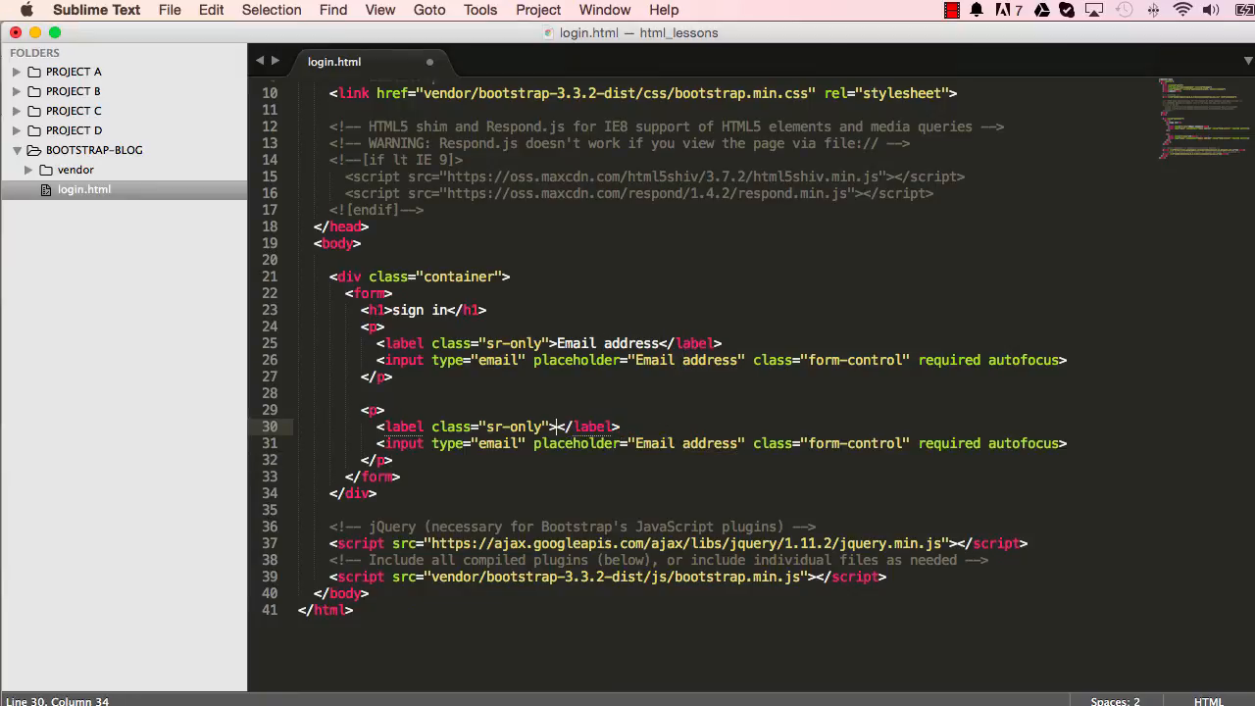
Change the copy's label, type and placeholder to Password, then reload the preview
text(Password)
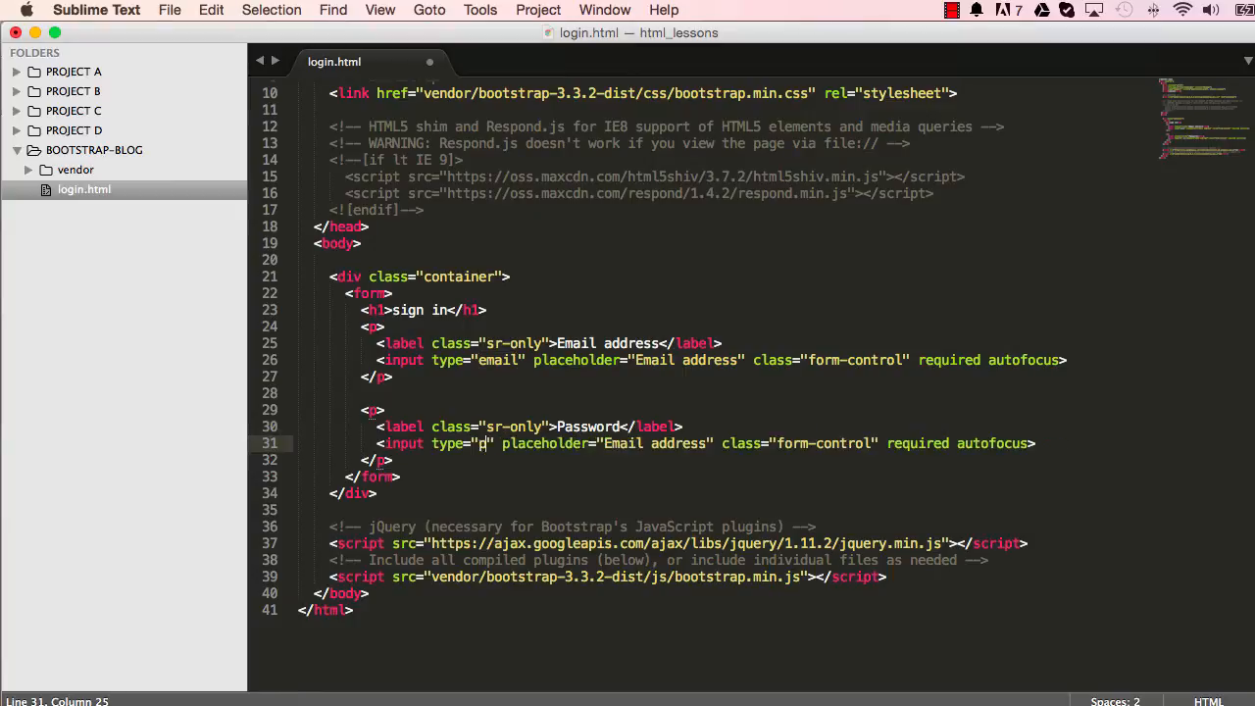
text(assword)
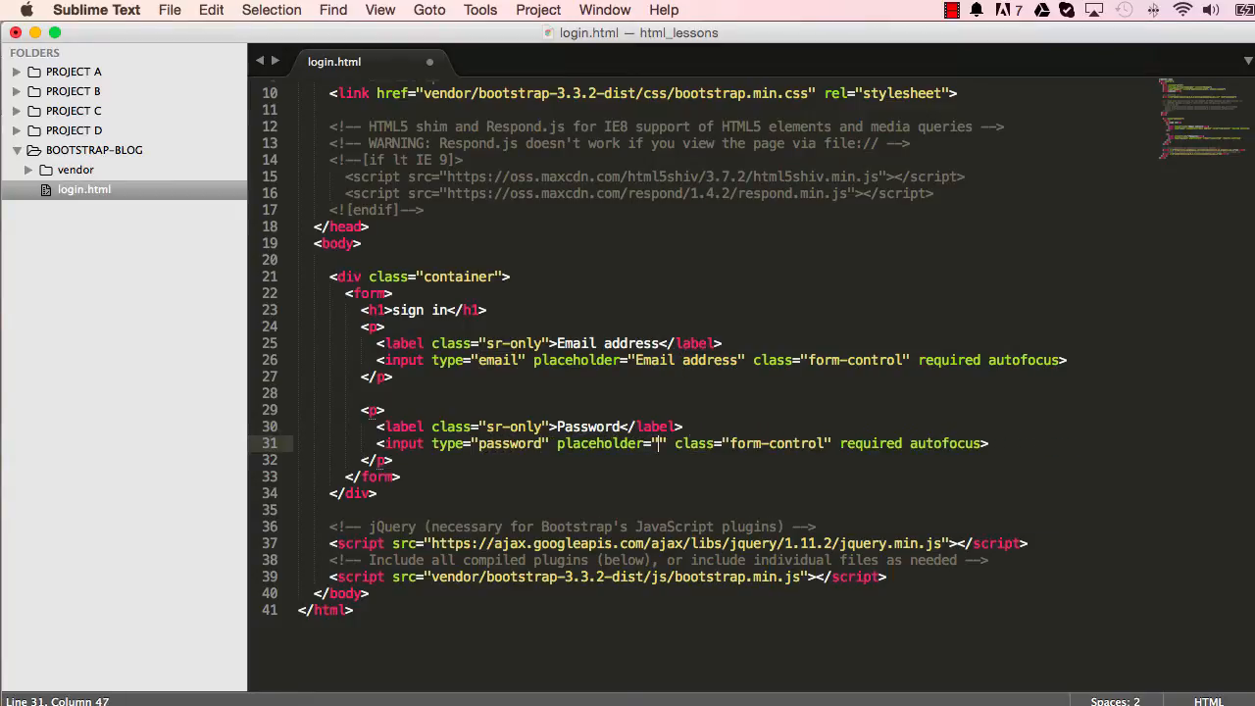
text(Password)
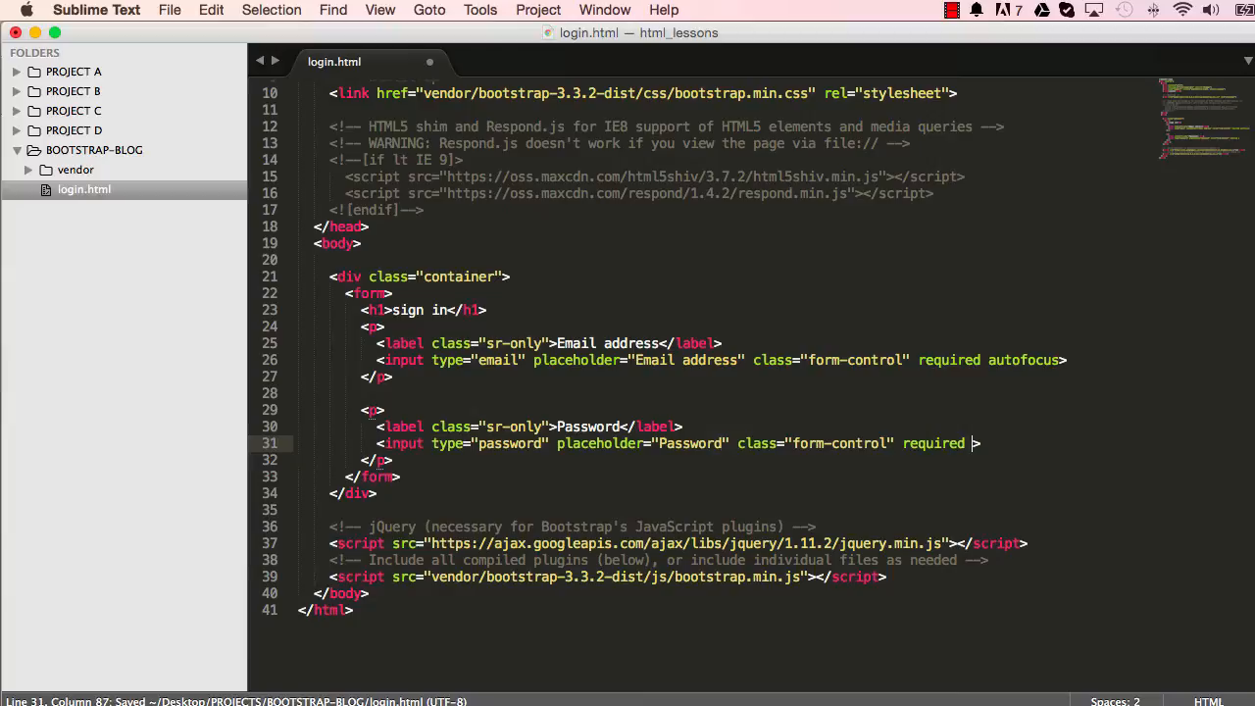
key(backspace)
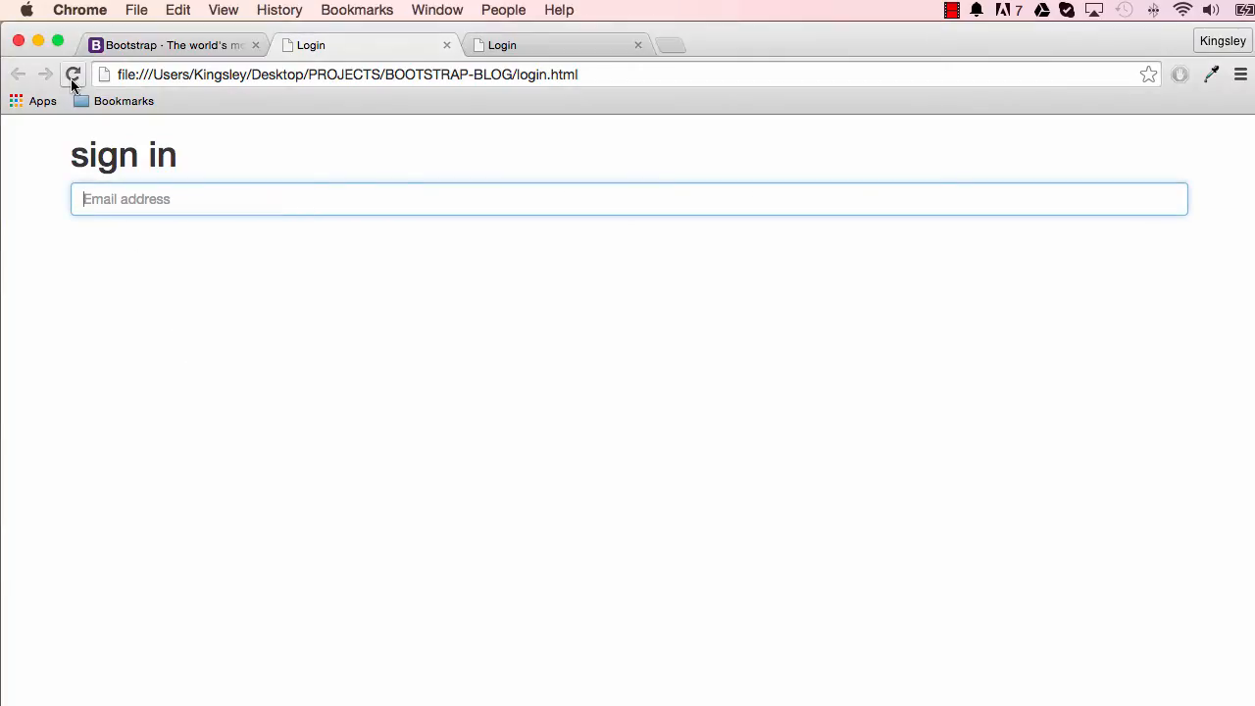
click(73, 73)
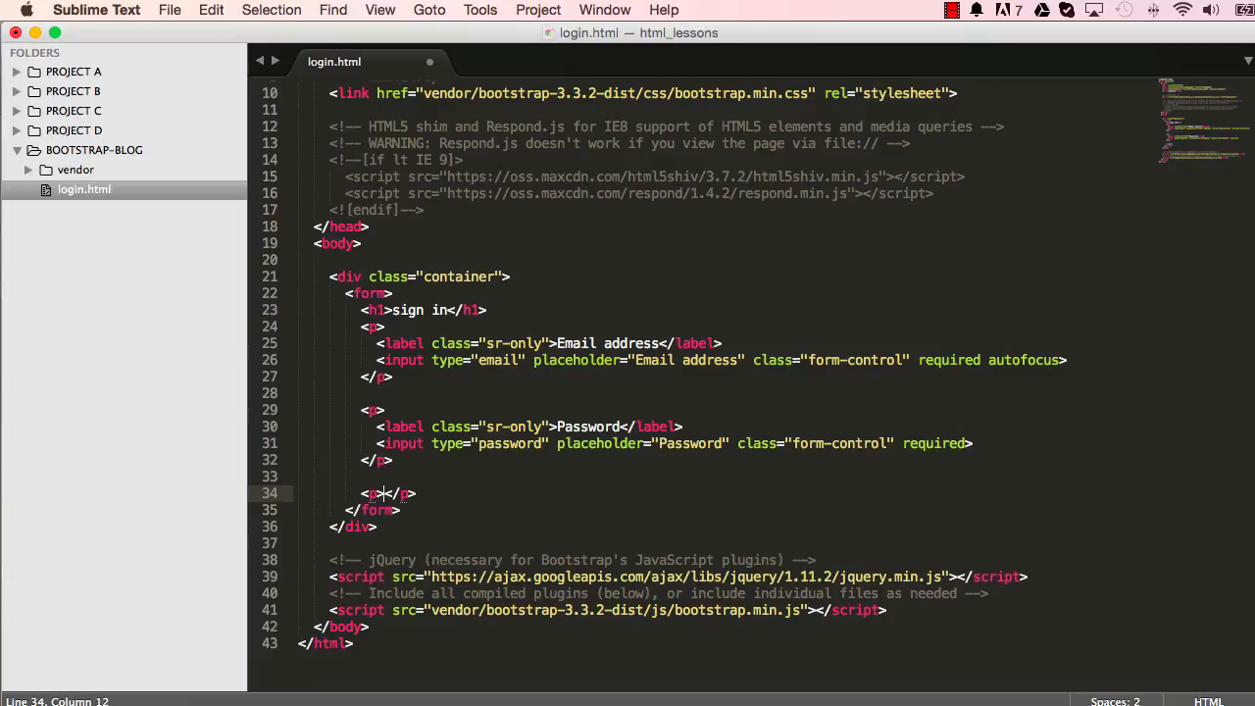
Add a label wrapping a checkbox input and 'Remember me' text, and save
text(label></label)
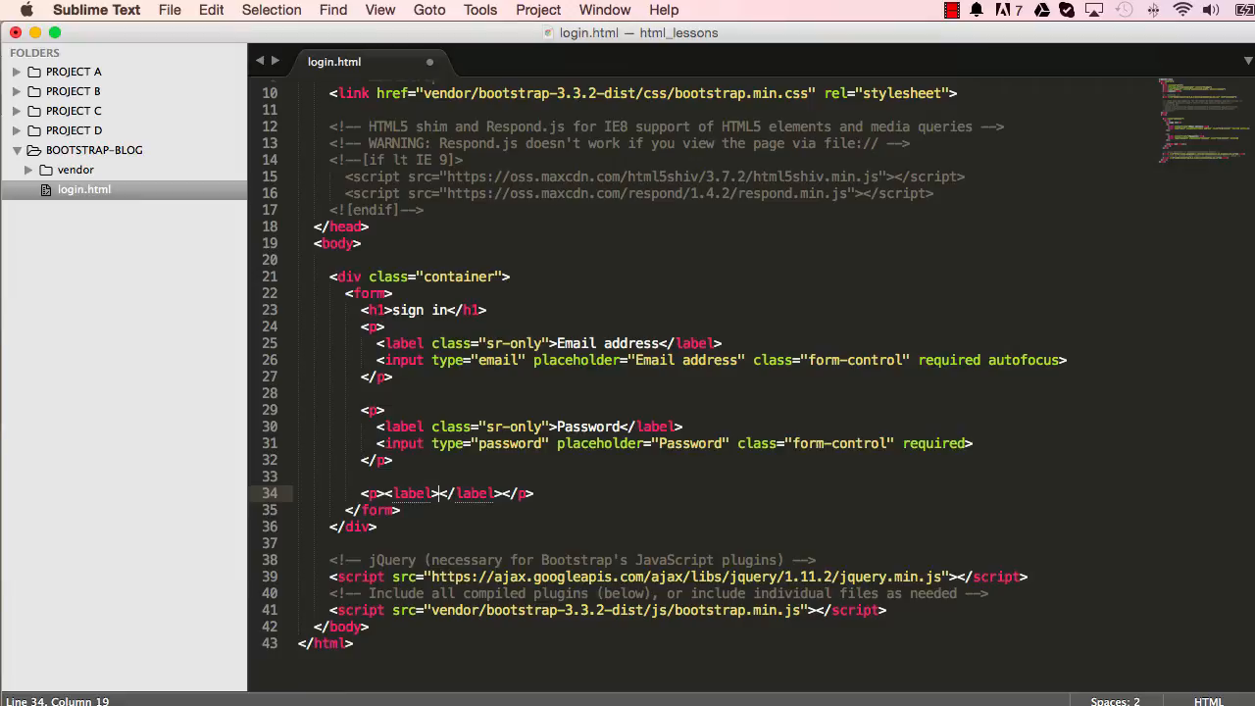
text(input type="check)
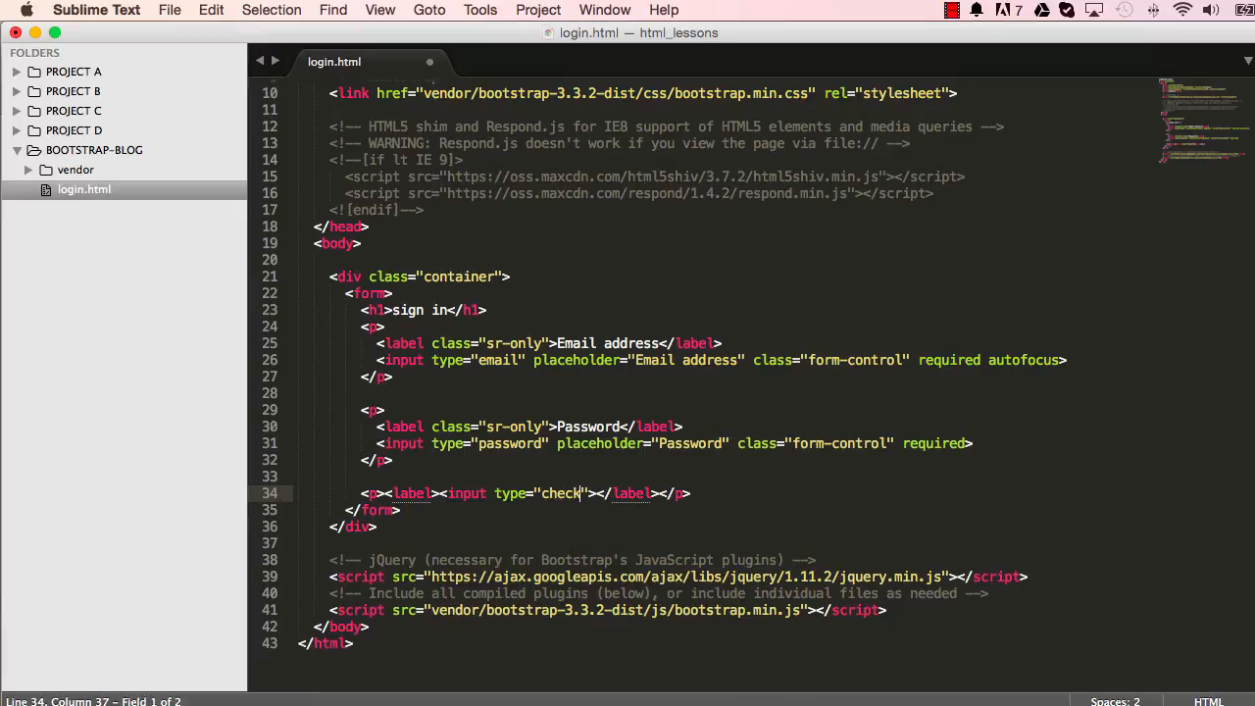
text(box)
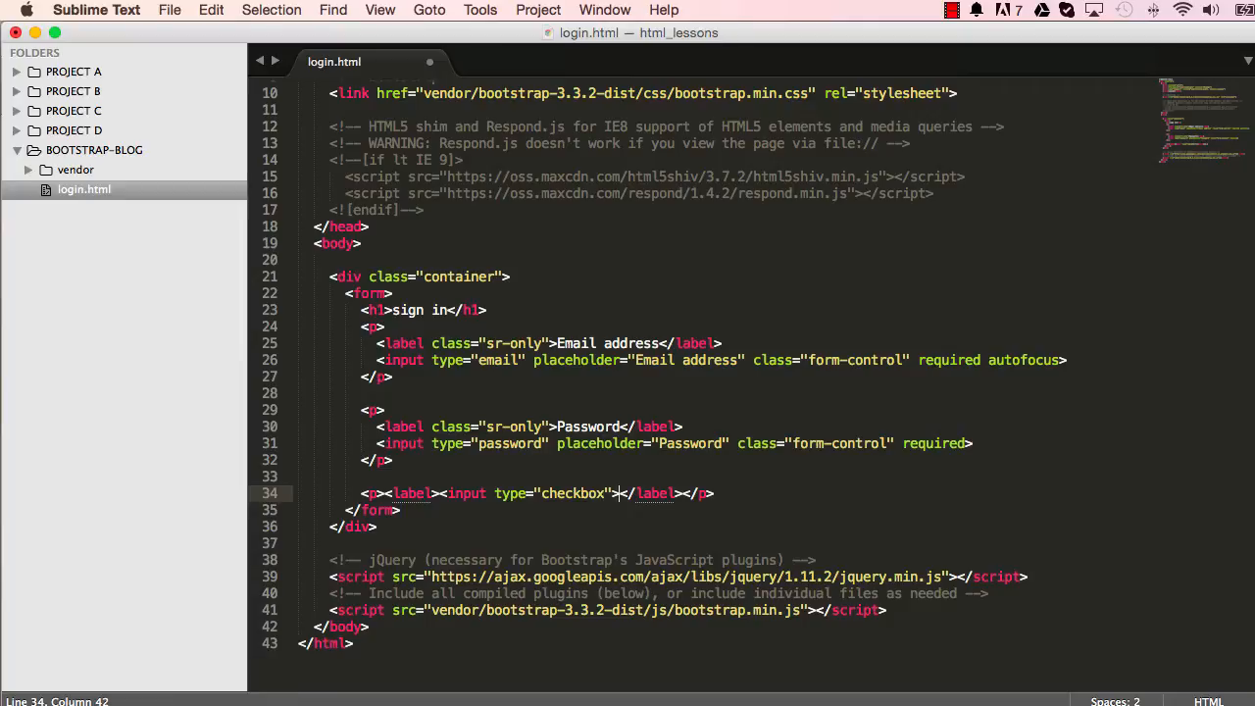
text(Remember me)
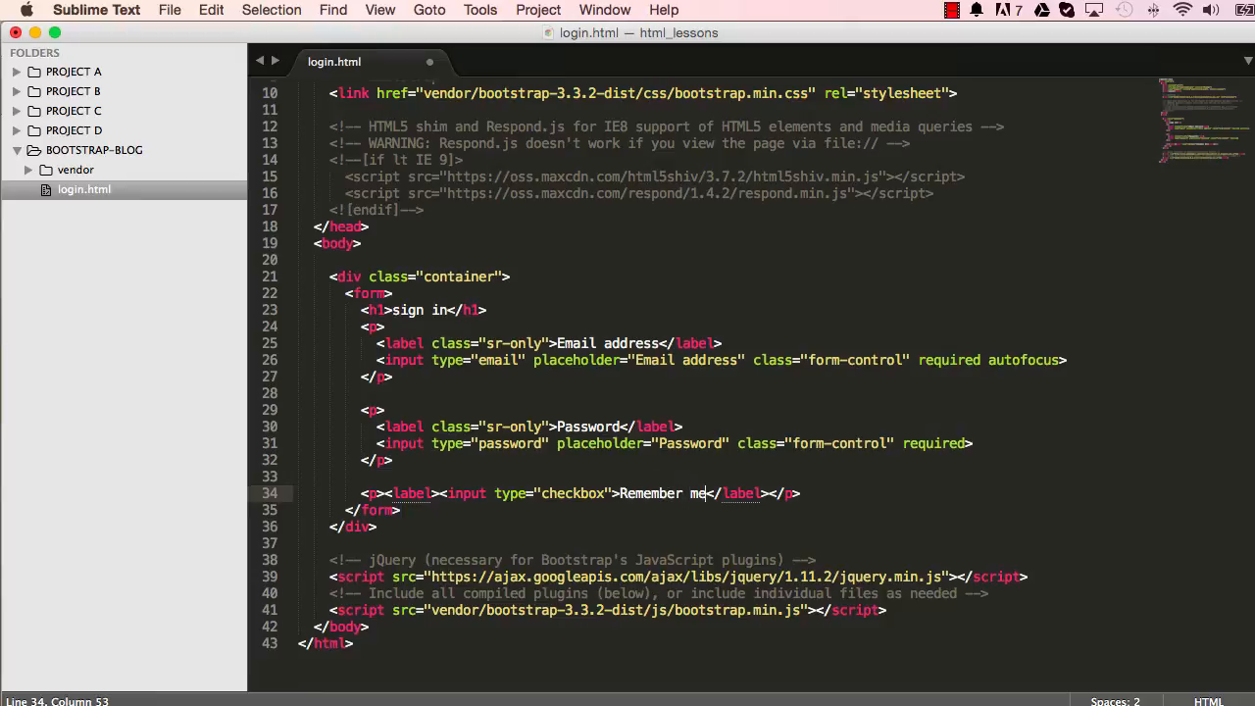
key(cmd+s)
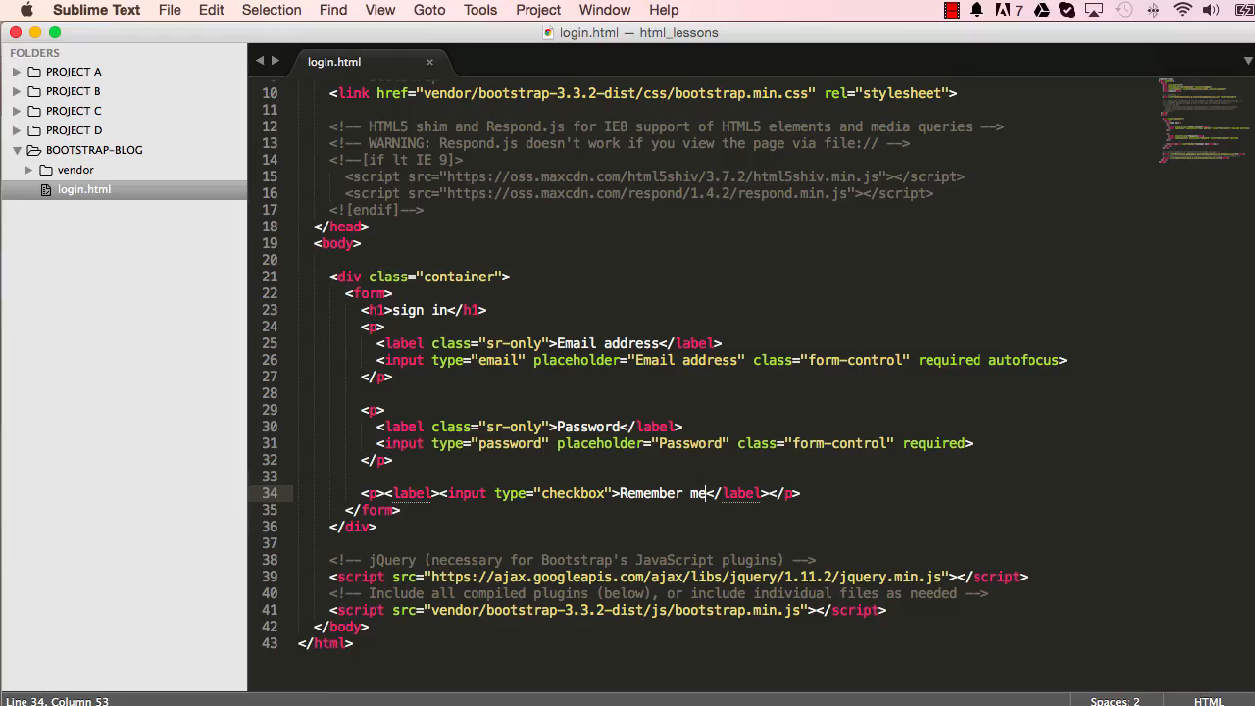
Give the paragraph class 'checkbox', save, and view the preview
click(376, 493)
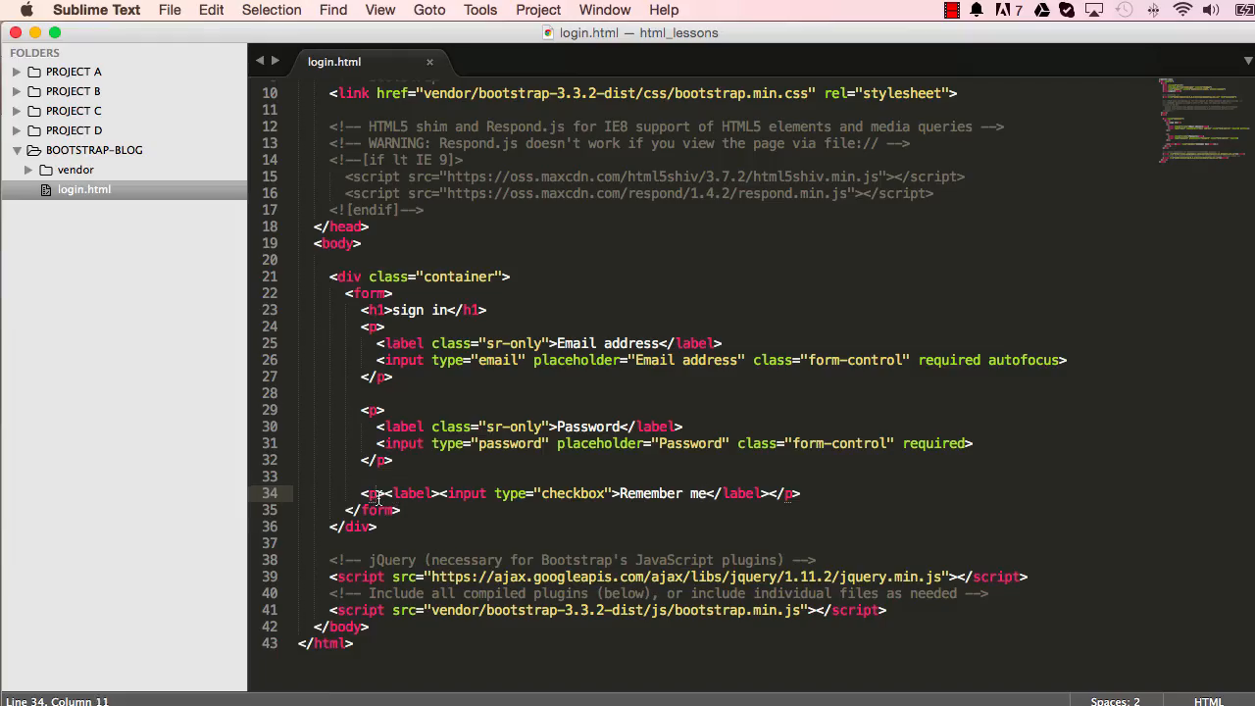
text(class="")
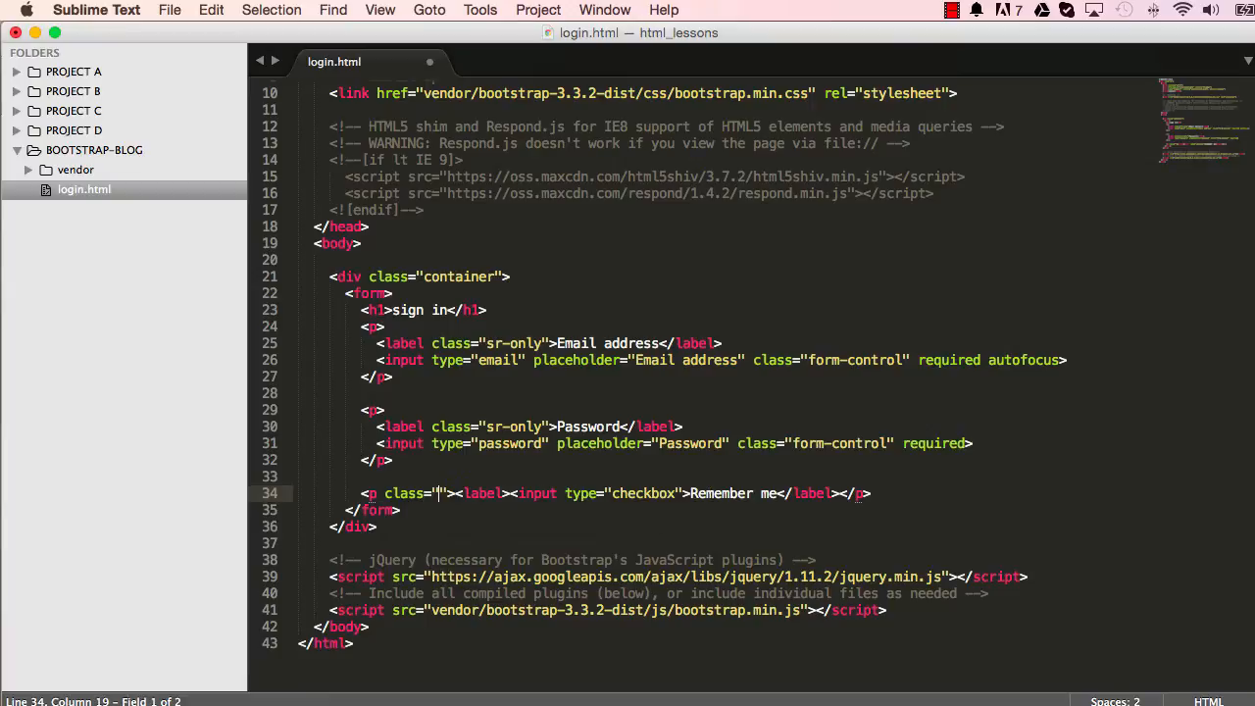
text(checkbox)
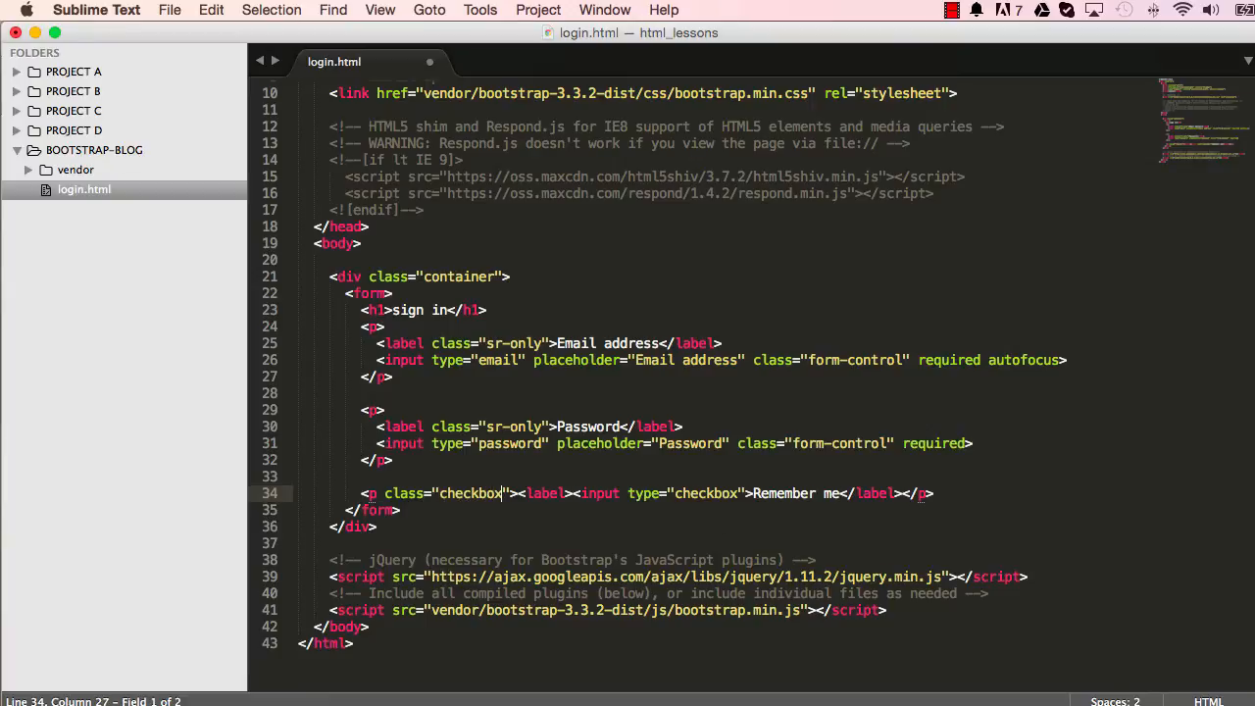
key(cmd+s)
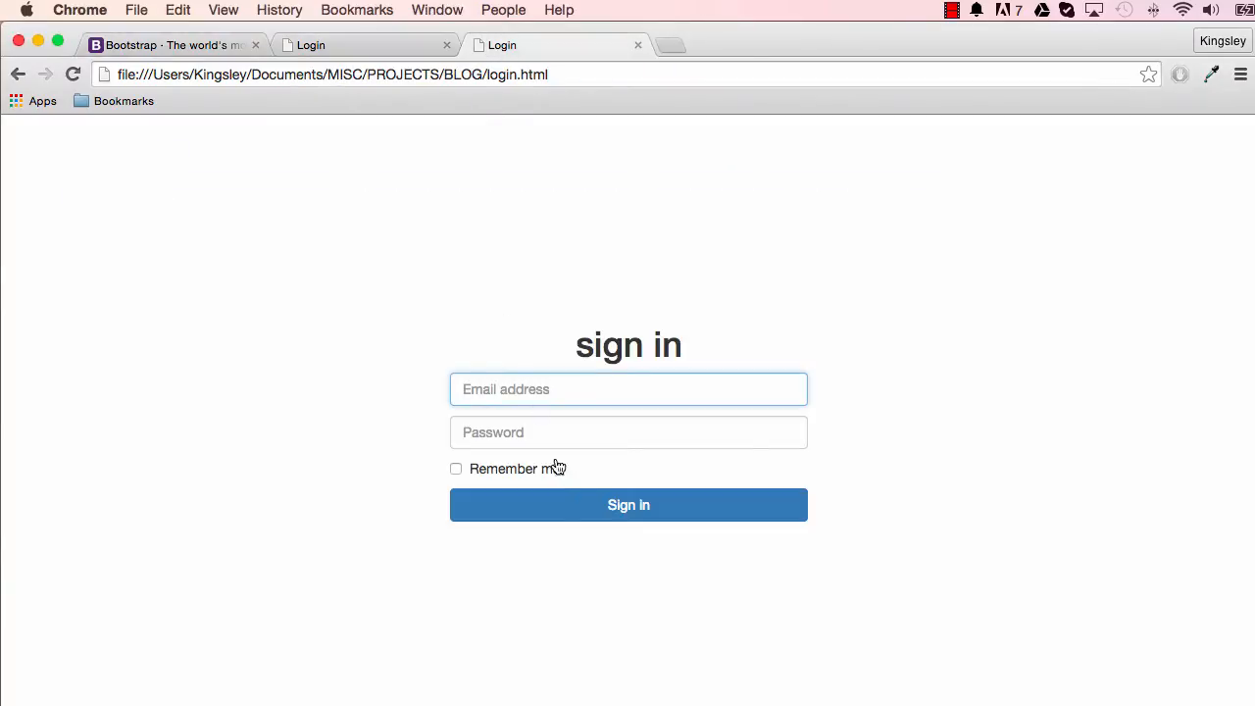
click(362, 45)
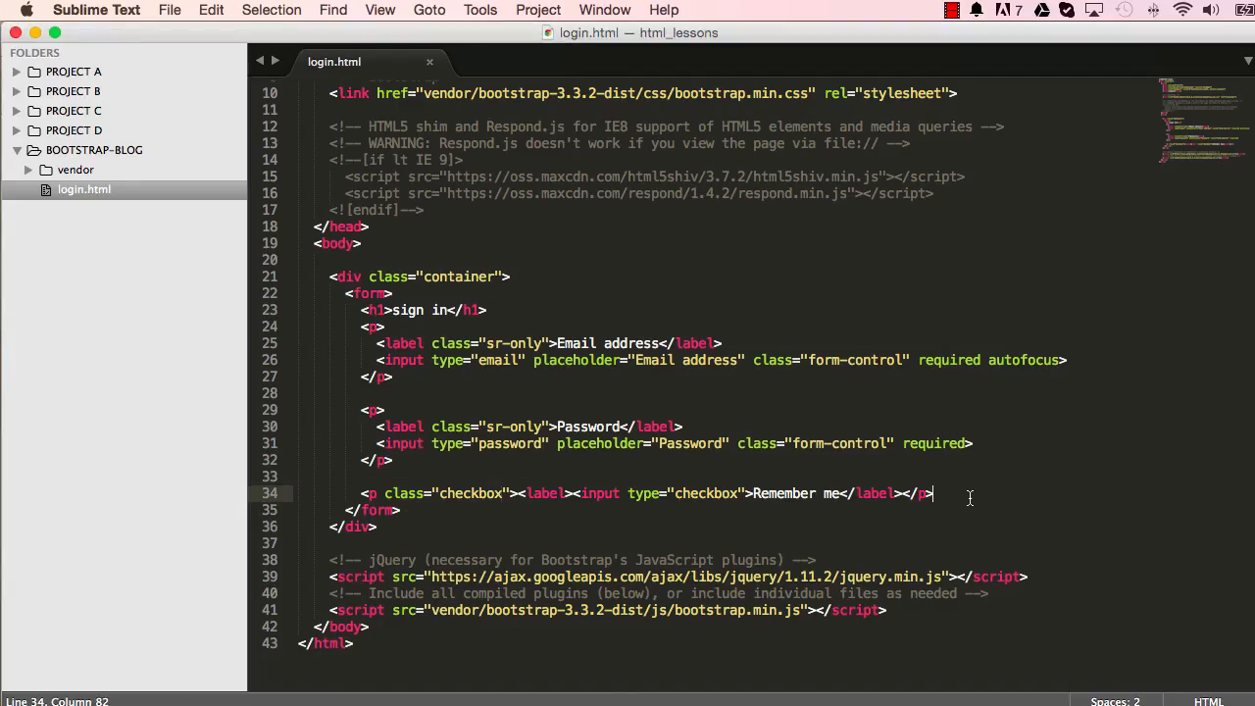
Add <button type="submit">Sign in</button> on a new line after the checkbox paragraph
key(enter)
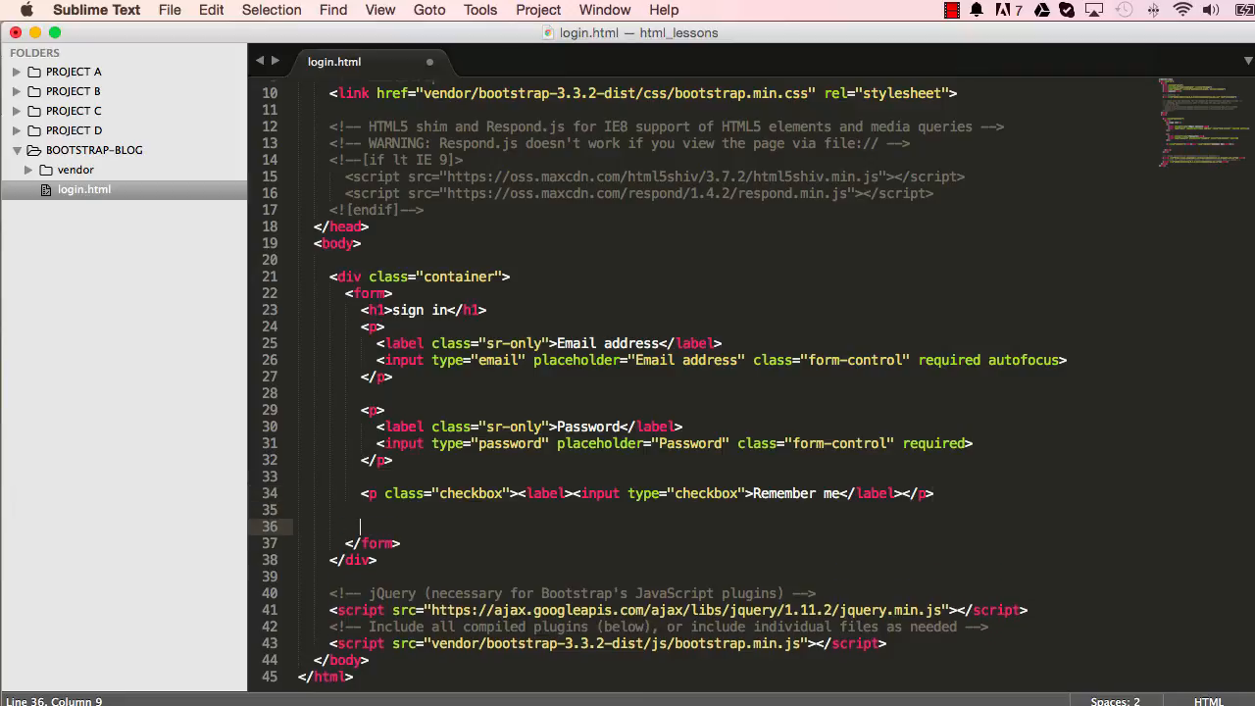
text(<button></button>)
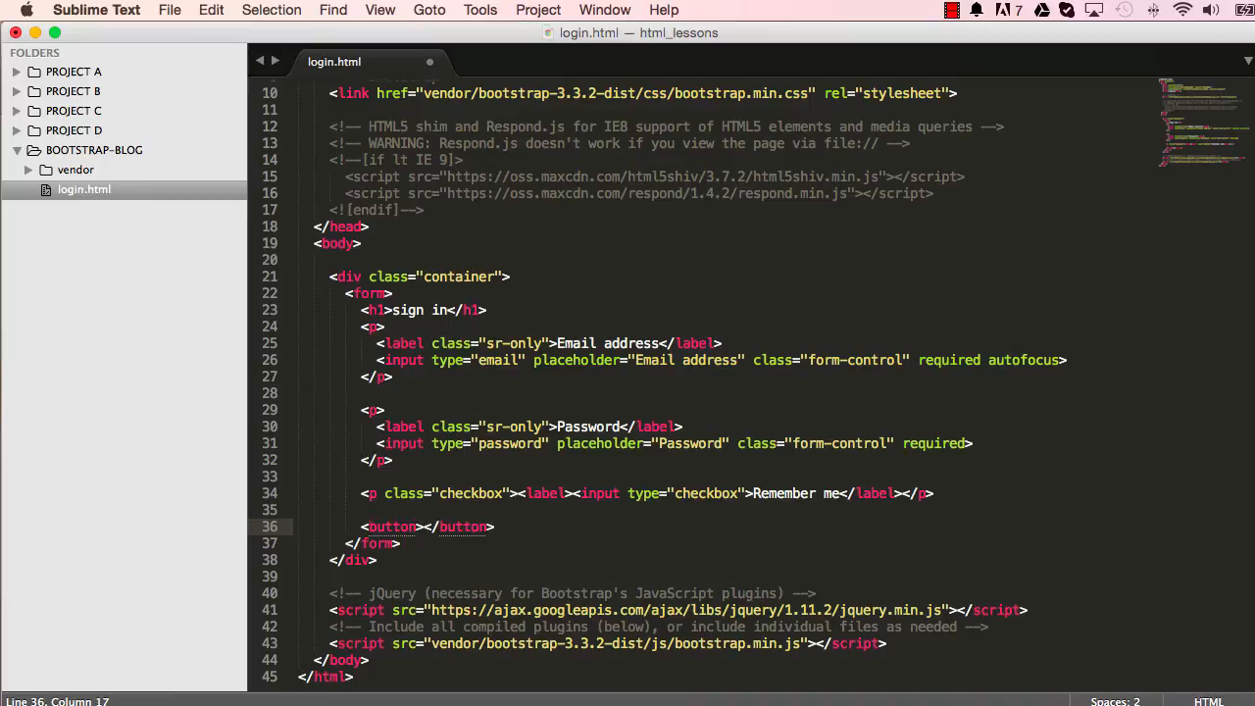
text(type="submit)
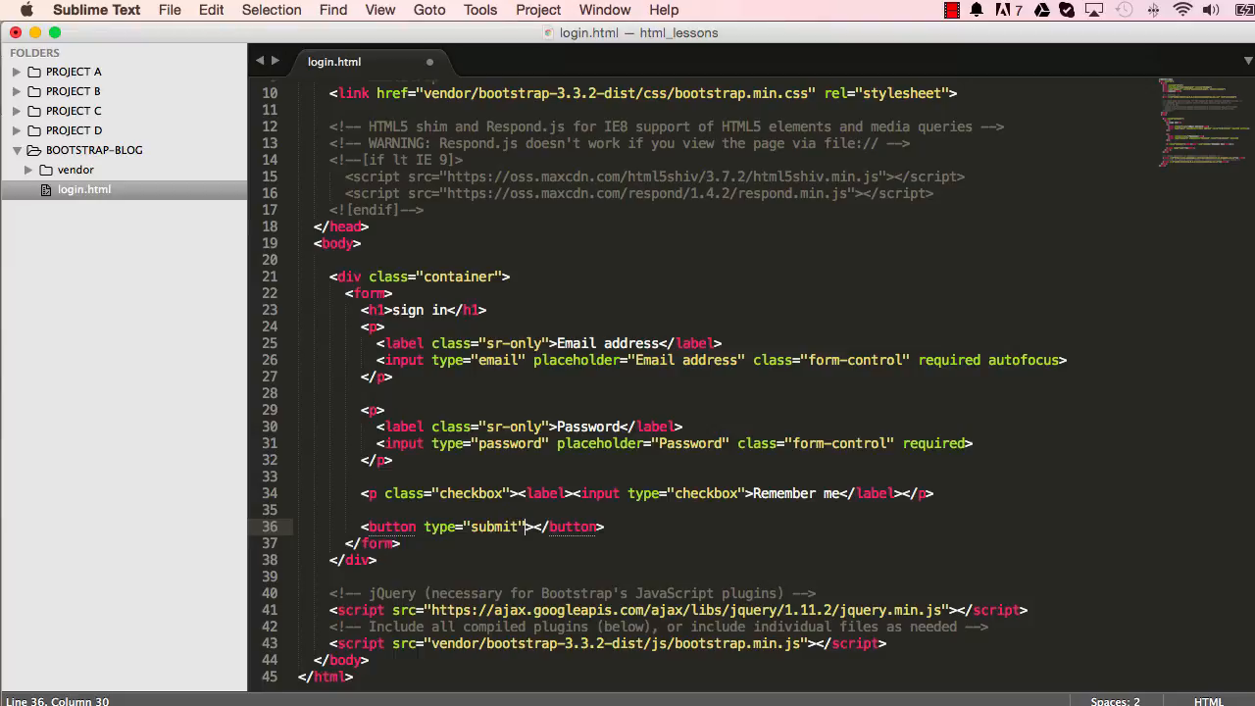
text(Sig)
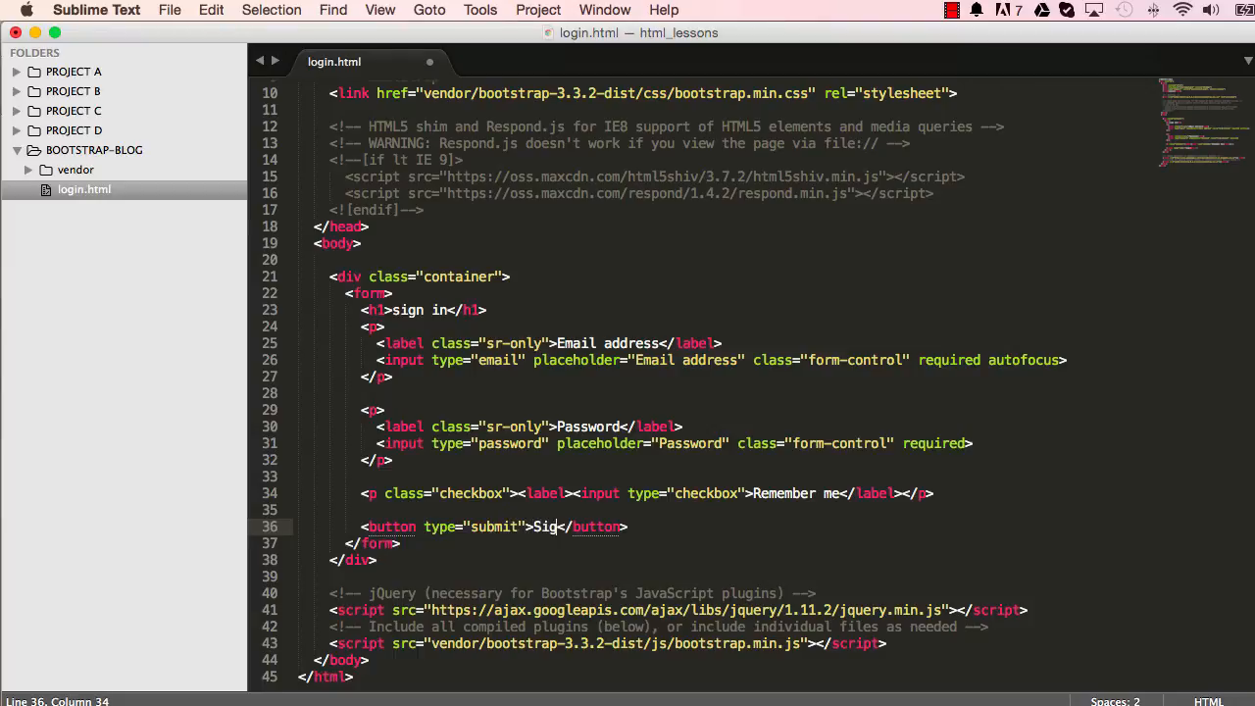
text(n in)
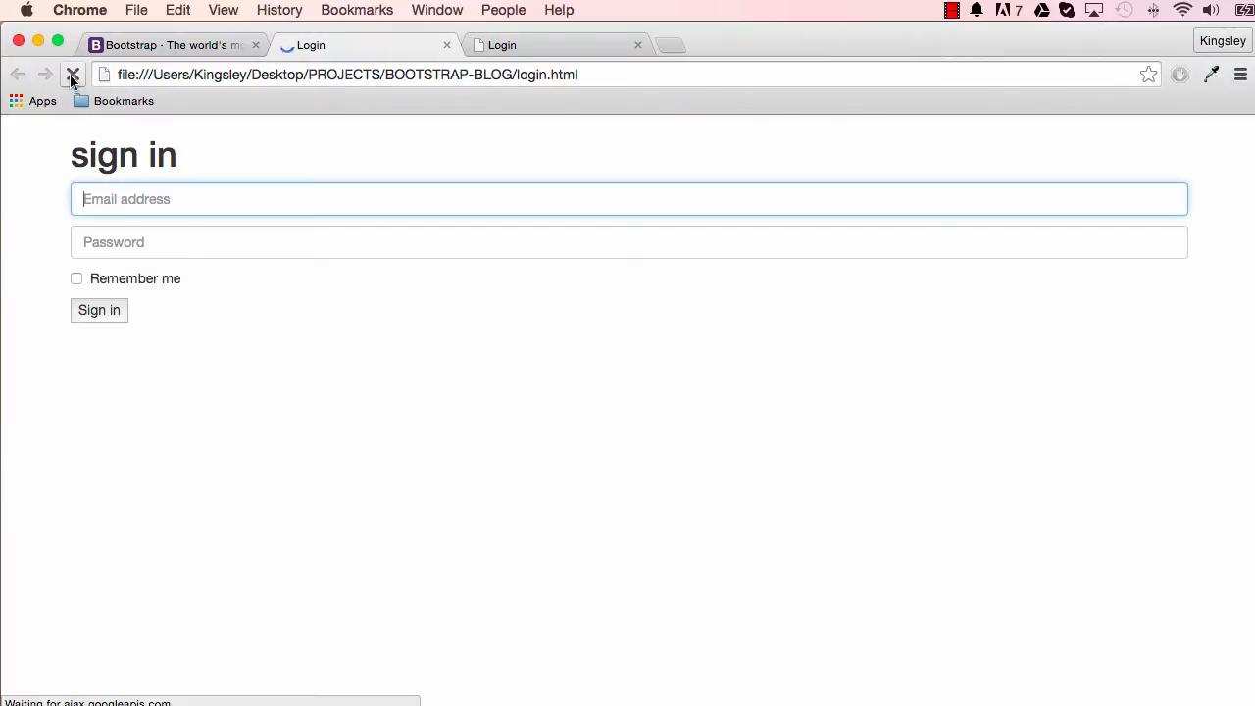
Reload the login page in Chrome and try the new Sign in button
click(72, 74)
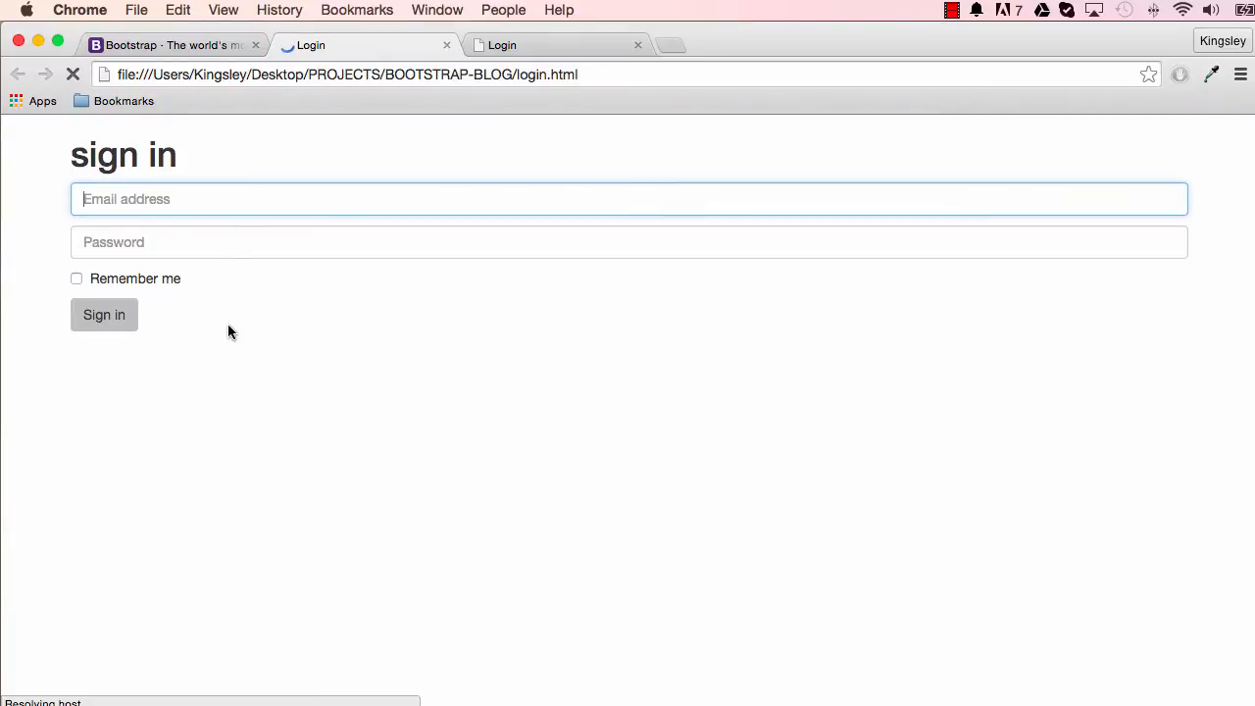
mouse_move(104, 314)
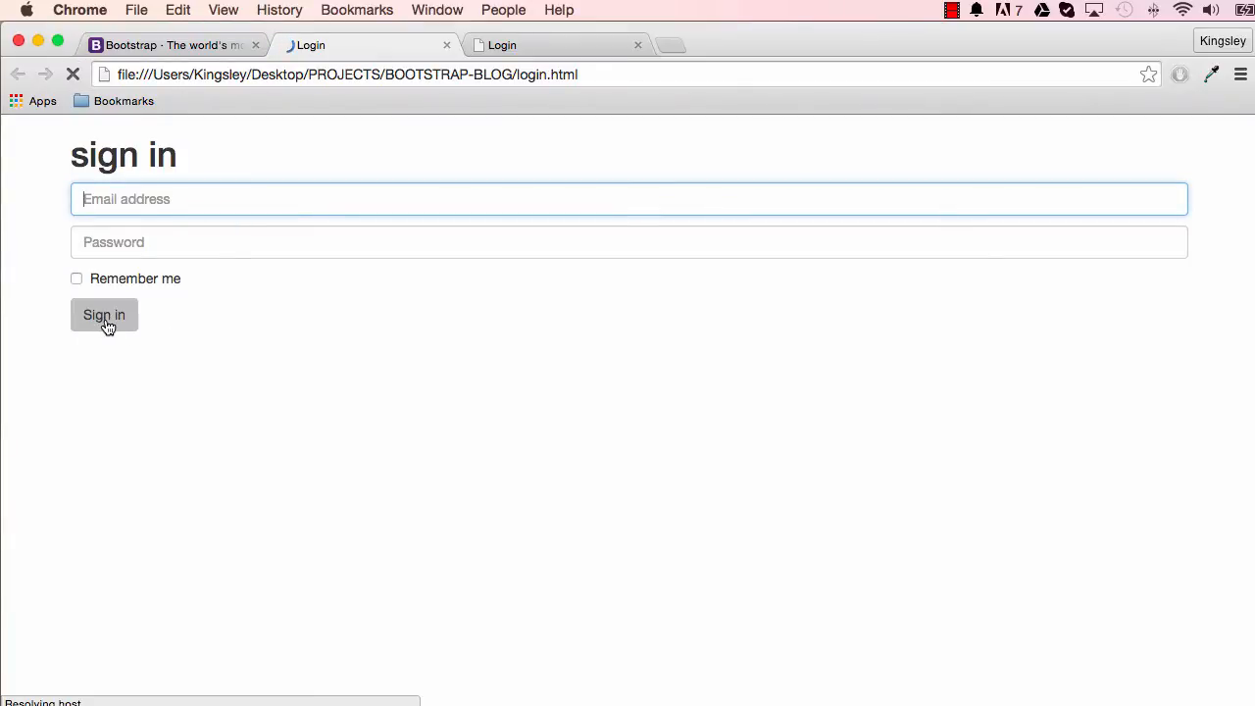
click(103, 314)
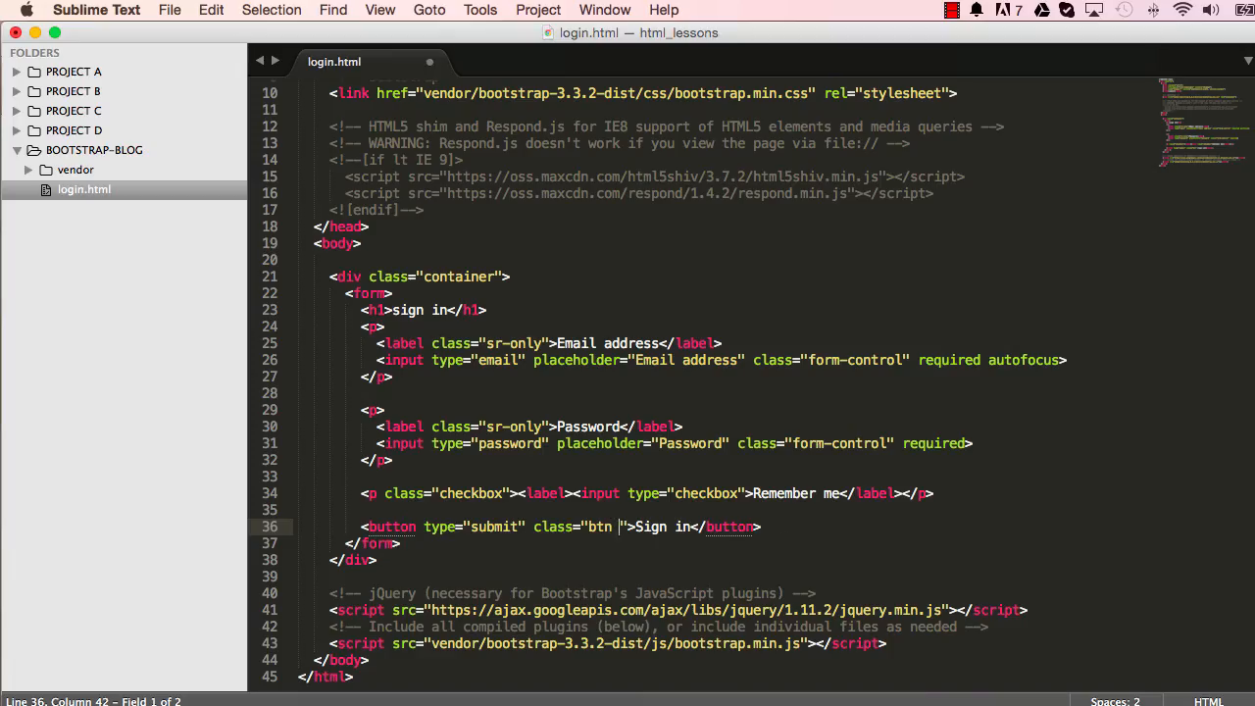
Add btn-primary and btn-block classes to the Sign in button, save, and reload Chrome
text(btn-pri)
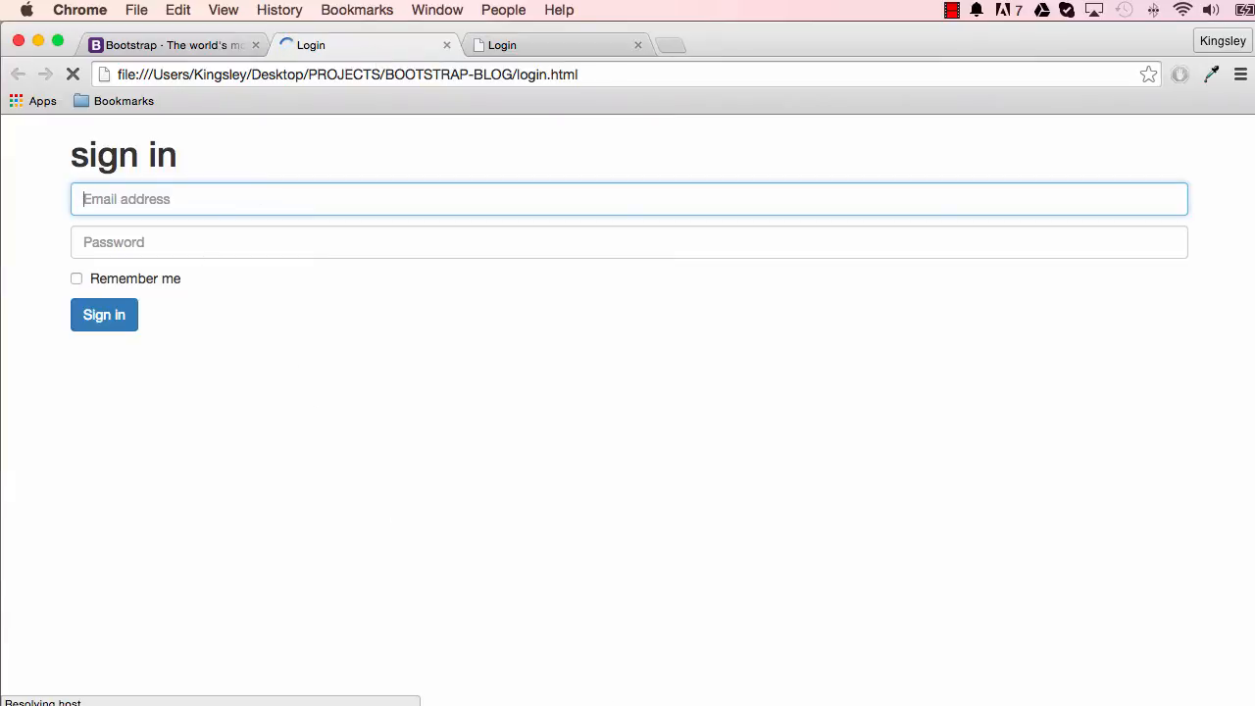
key(cmd+tab)
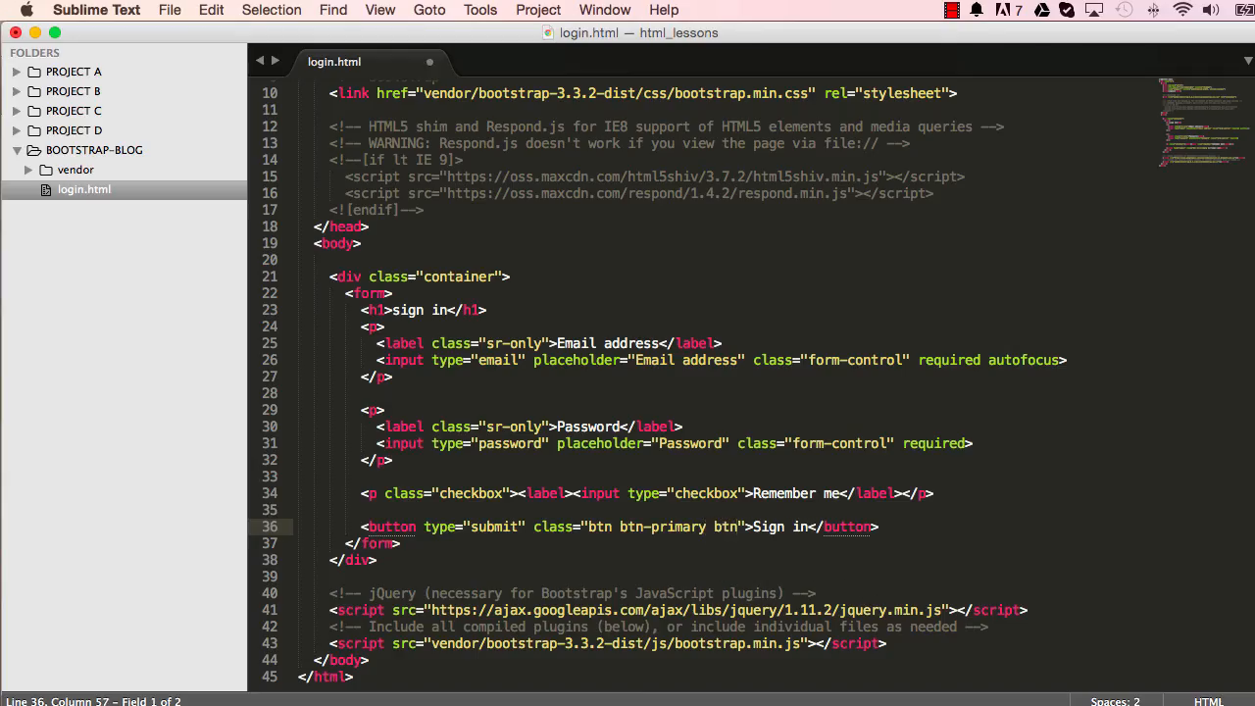
text(-block)
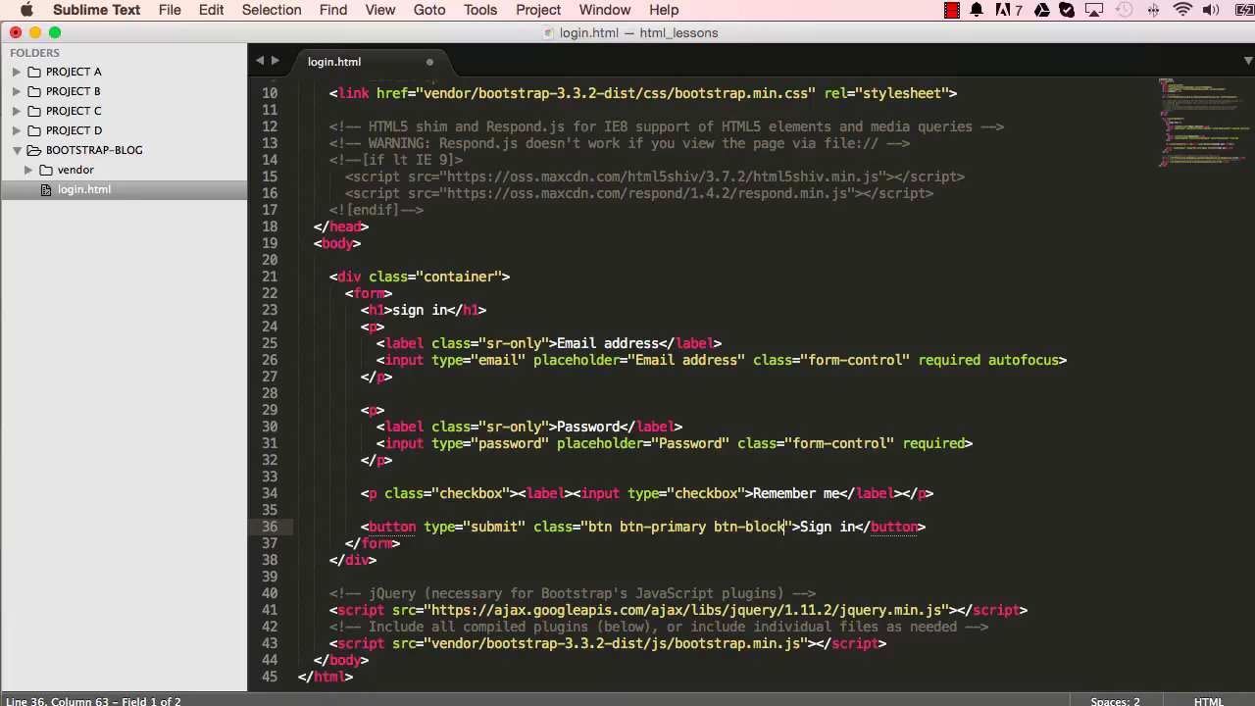
key(cmd+s)
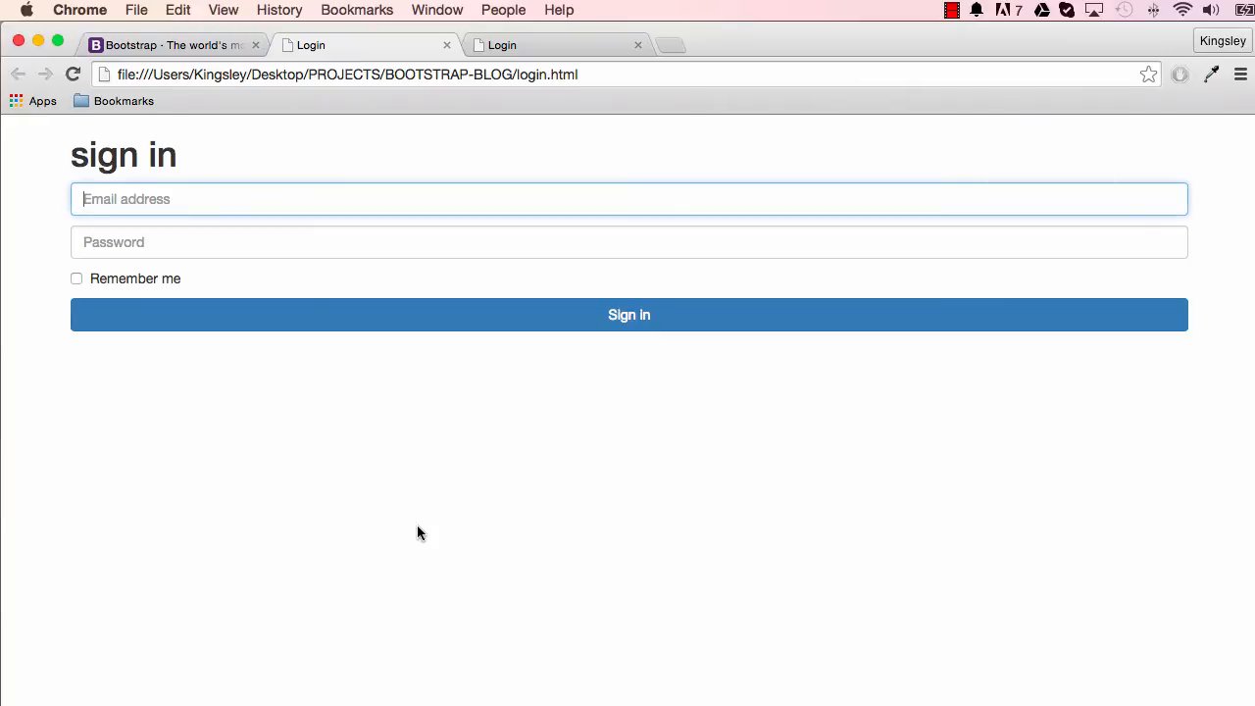
mouse_move(996, 353)
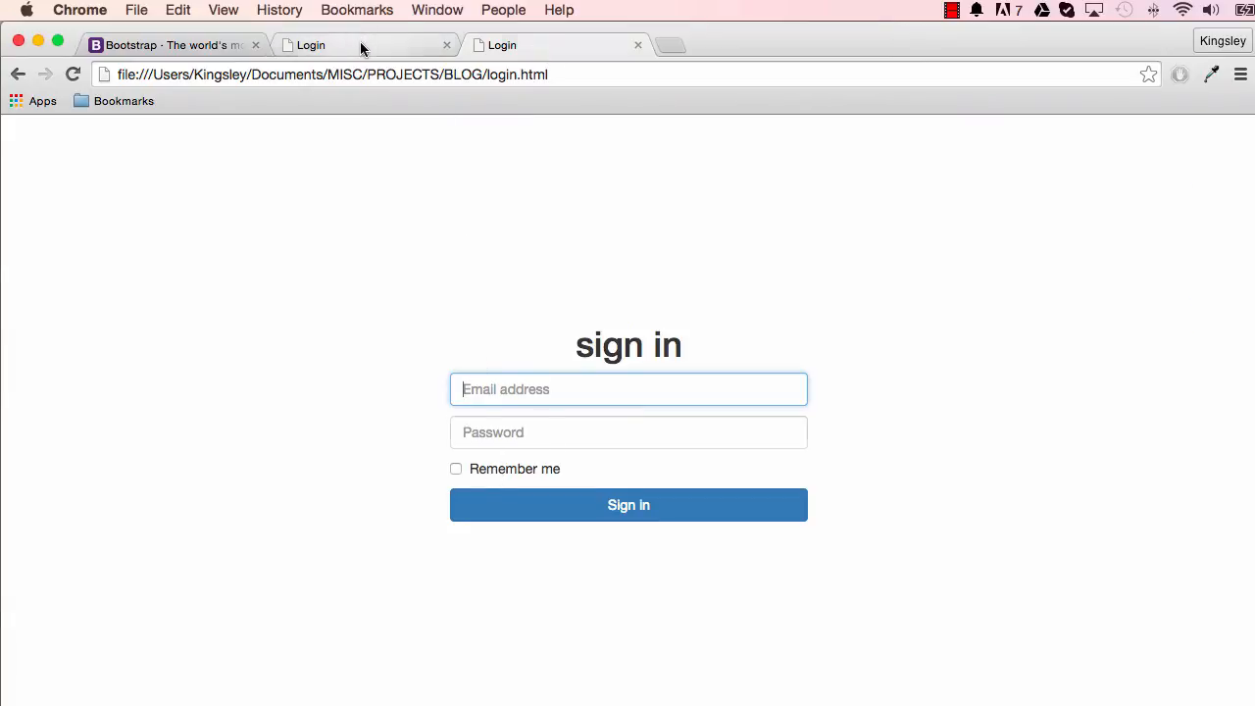
click(73, 73)
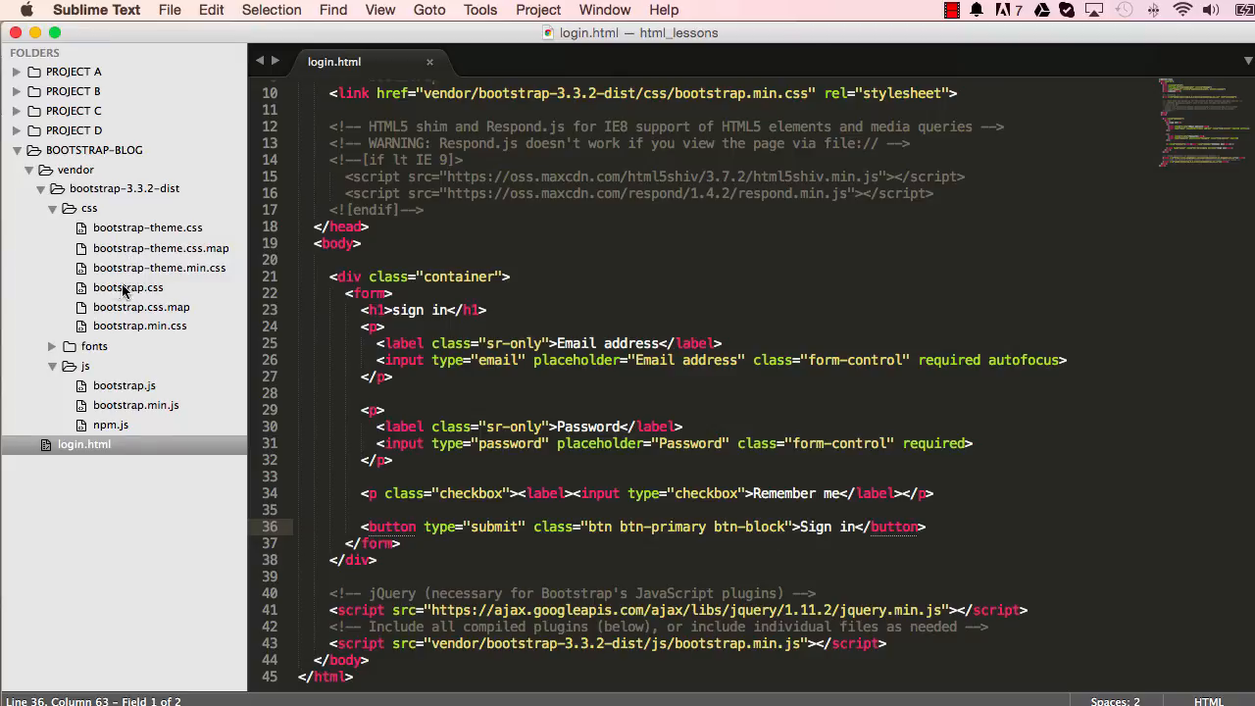
mouse_move(120, 293)
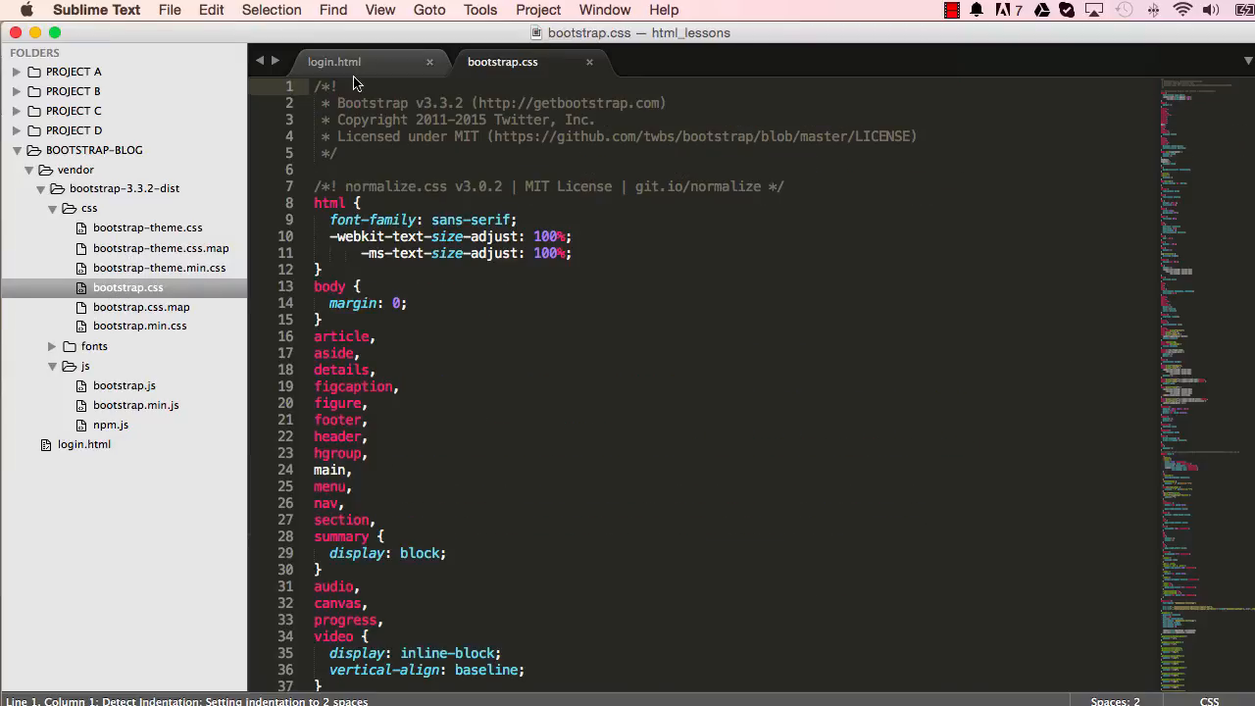
Search bootstrap.css for 'container' and compare its rules with the login page markup
text(container)
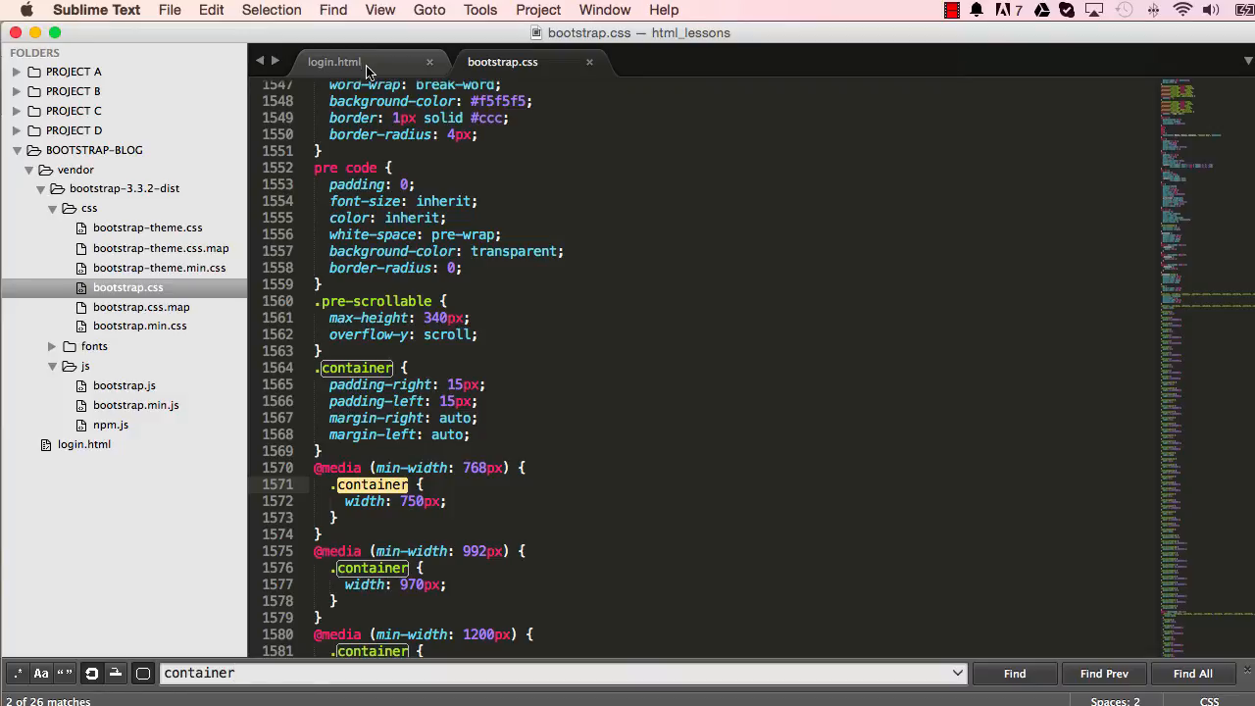
click(334, 61)
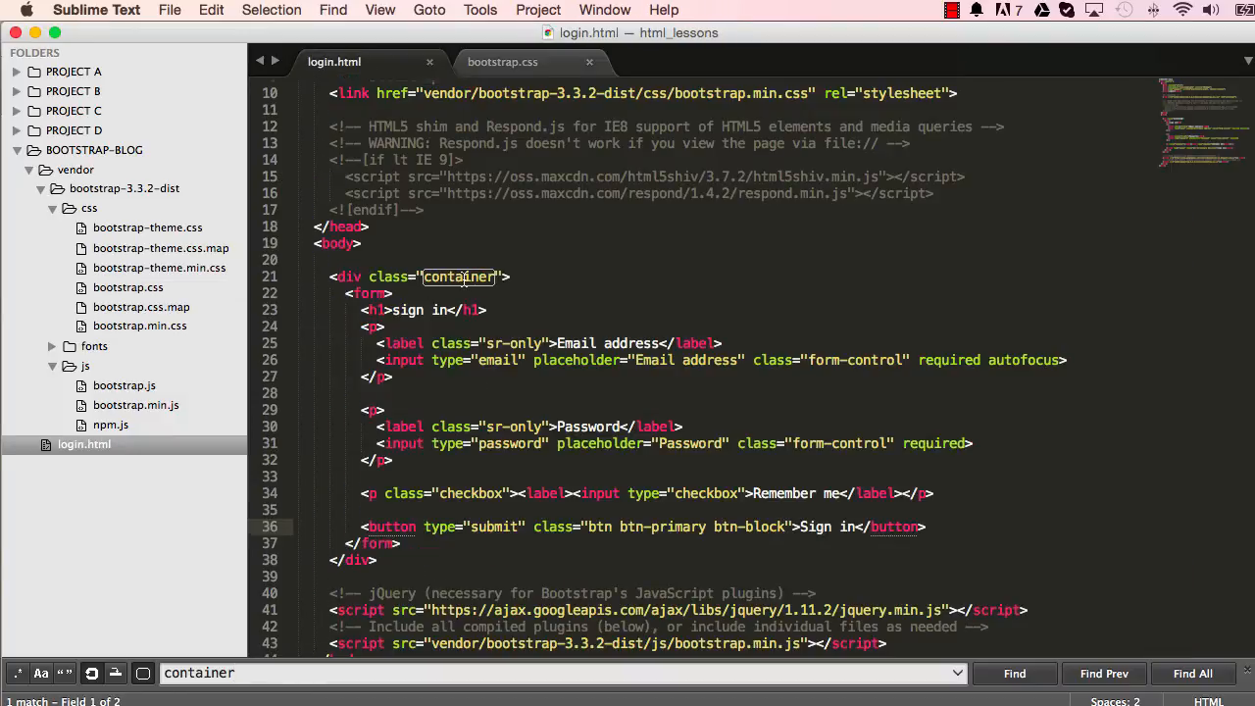
click(502, 60)
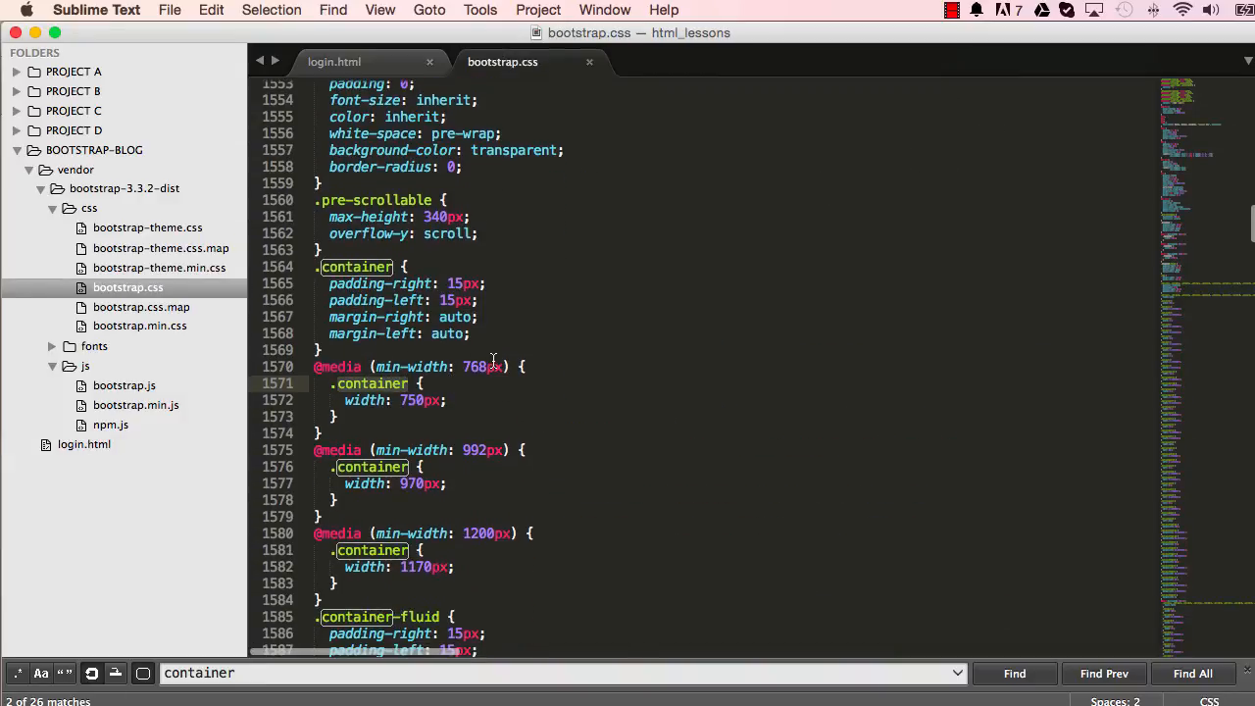
mouse_move(425, 455)
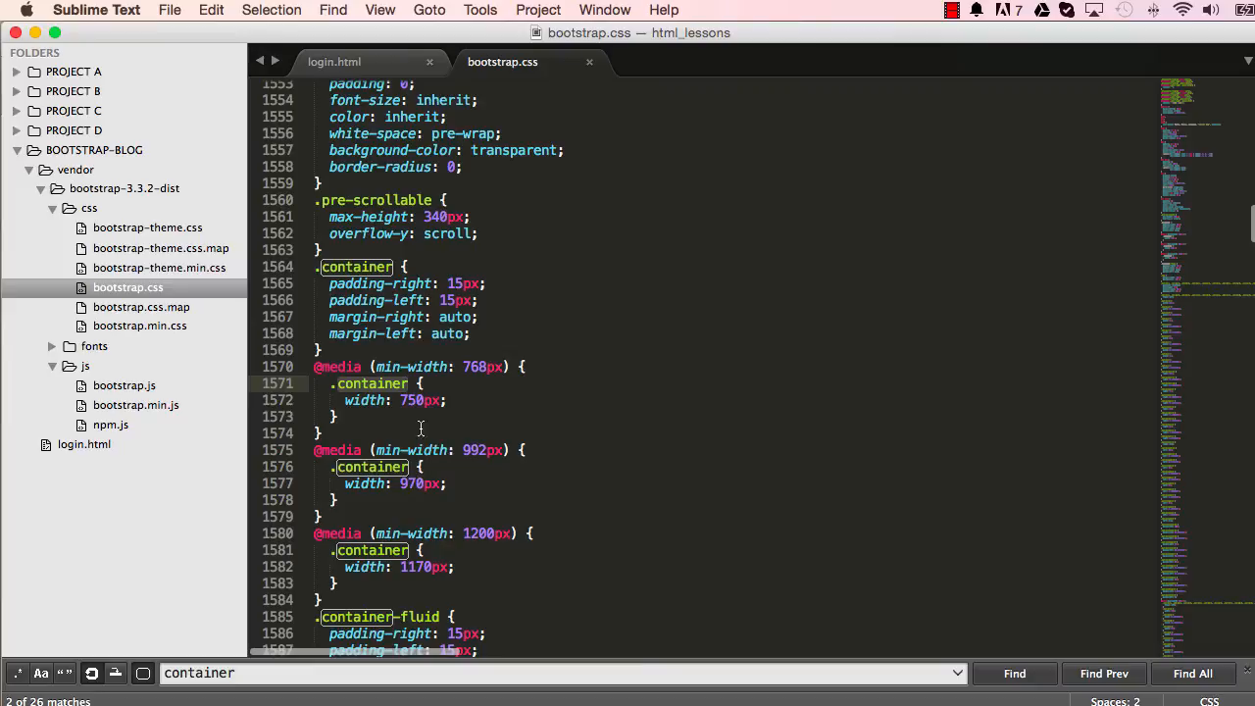
click(335, 60)
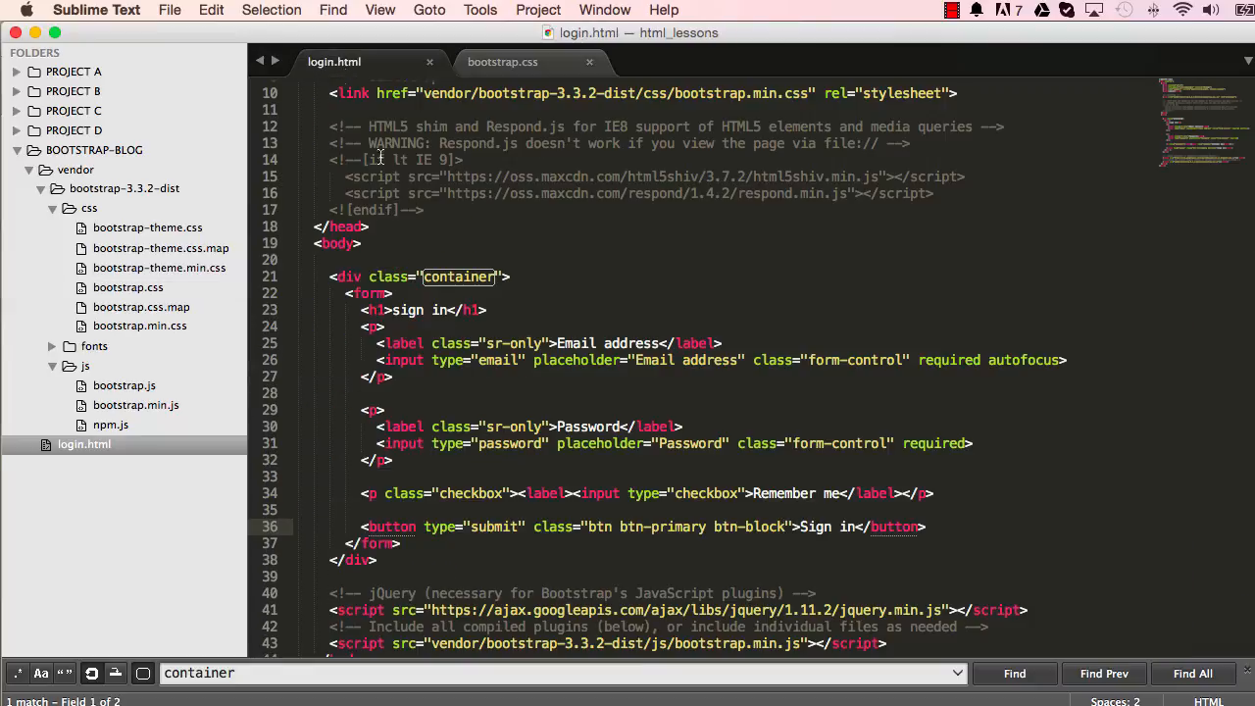